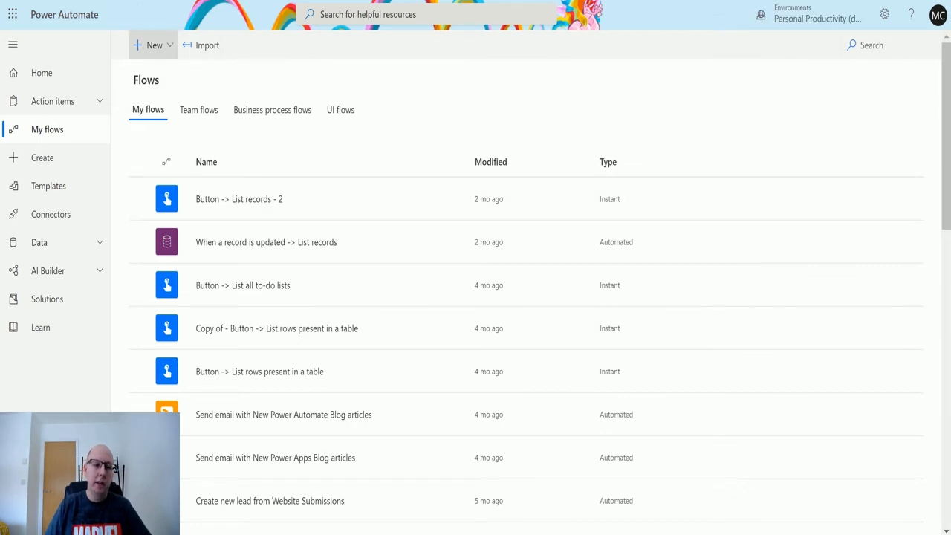
Bring up the New flow options on the My flows page
left_click(154, 44)
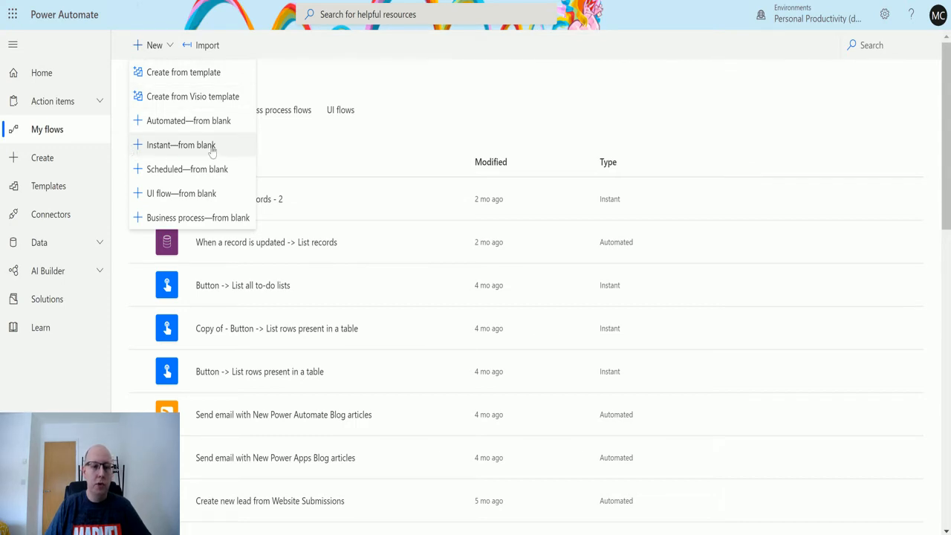
Start an instant flow from blank named 'OneDrive For Business - Selected File Flow' with the 'For a selected file' trigger
left_click(181, 146)
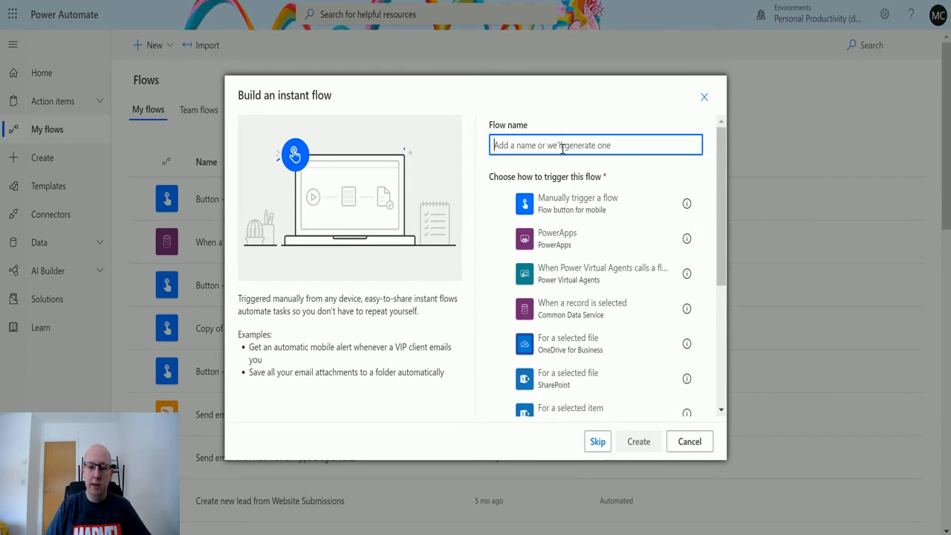
type("OneD")
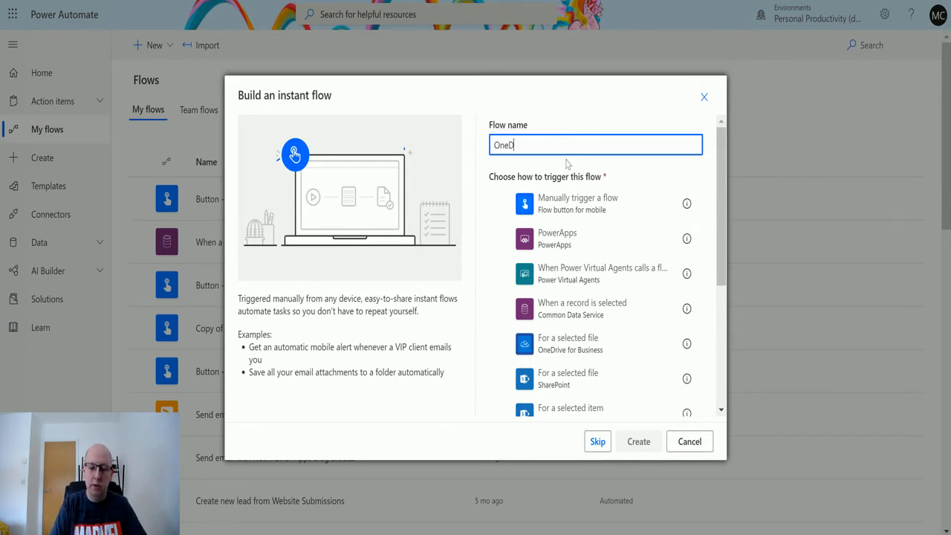
type("rive For Bu")
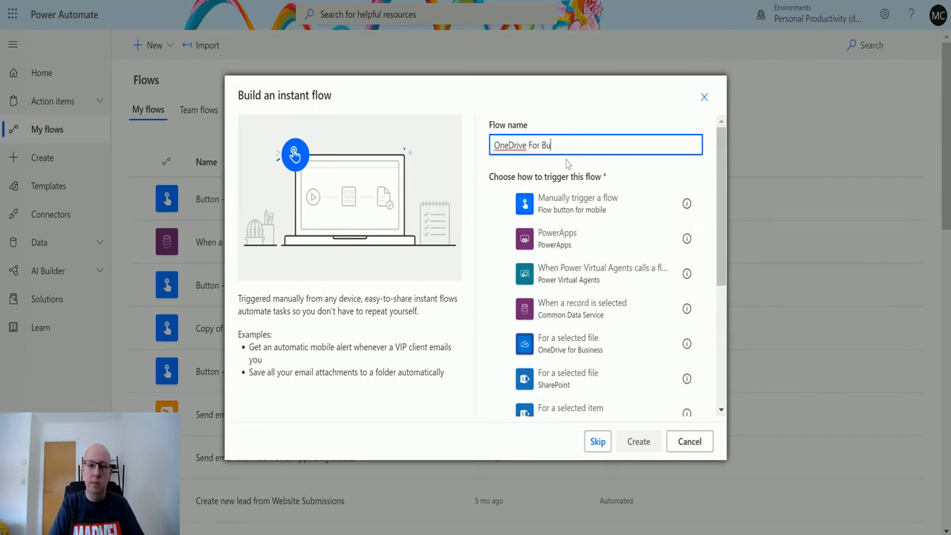
type("siness")
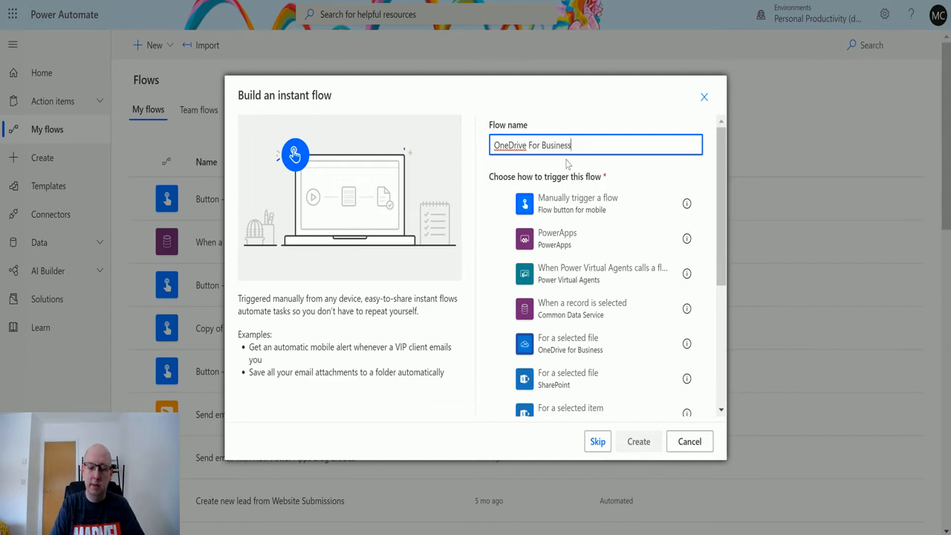
type("- Selected")
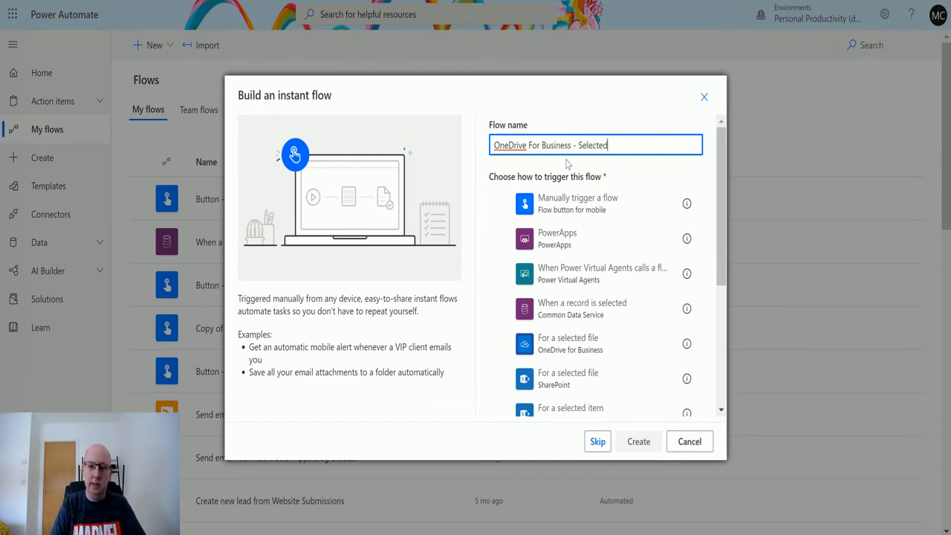
type("File Flow")
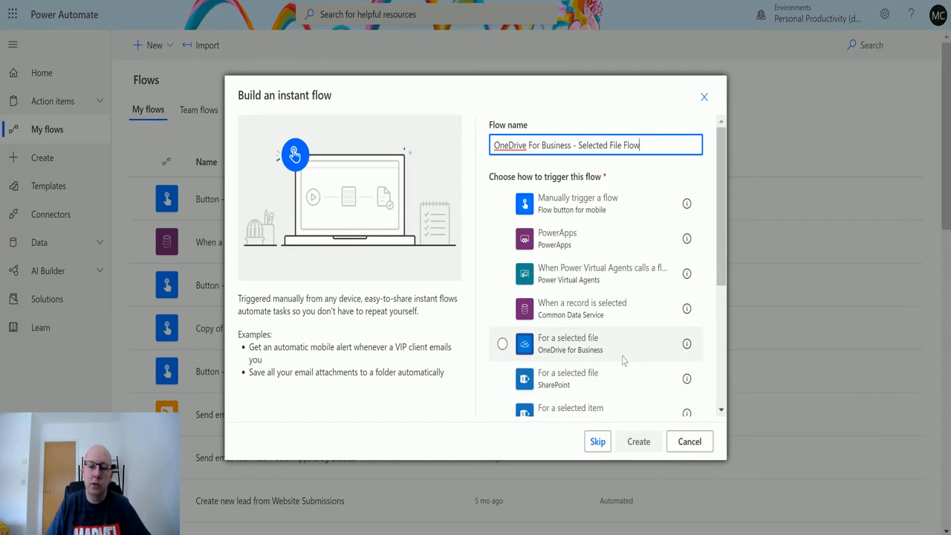
mouse_move(572, 350)
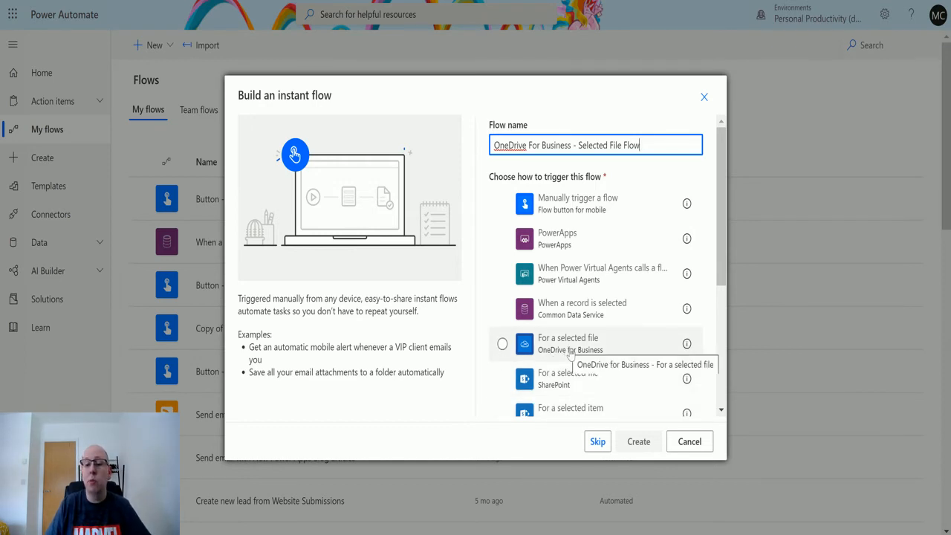
mouse_move(621, 354)
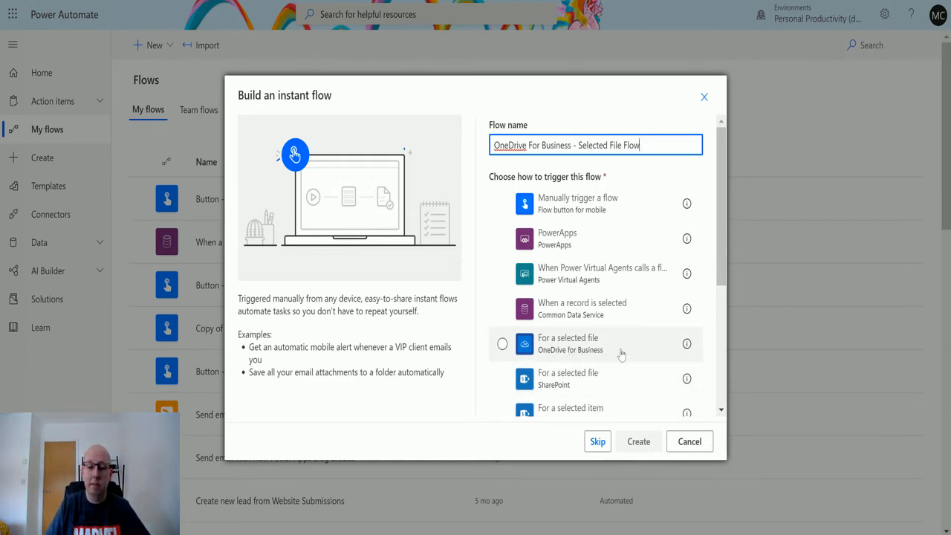
left_click(502, 343)
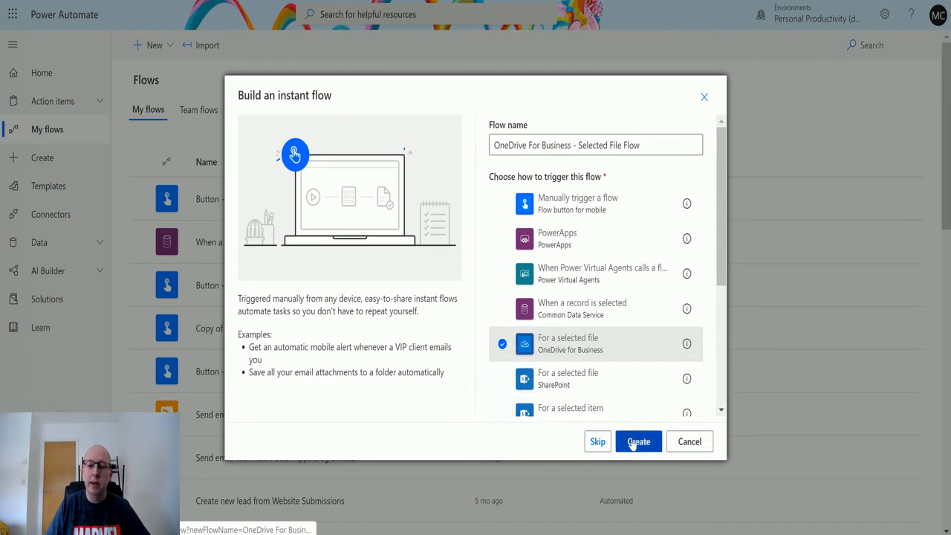
Create the flow and add a text input 'Notes about file' to the trigger
left_click(637, 441)
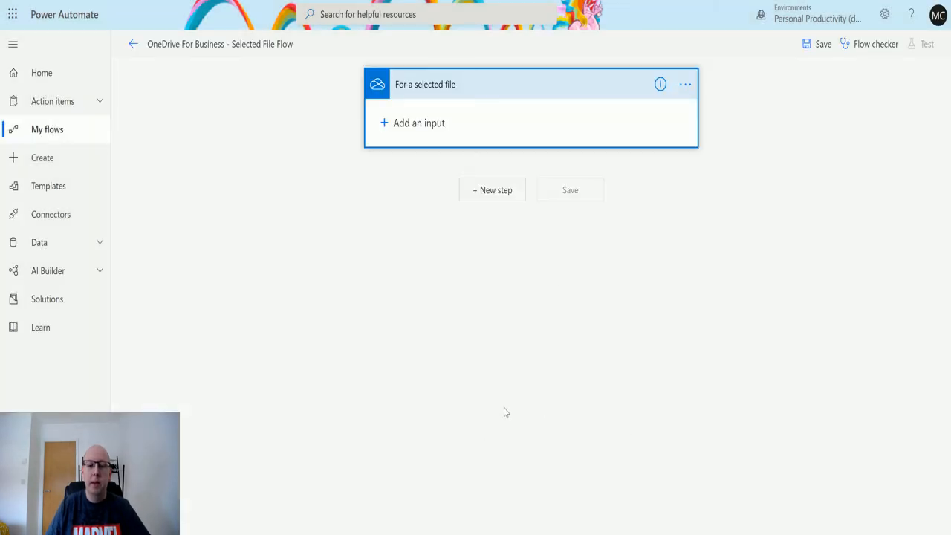
mouse_move(384, 103)
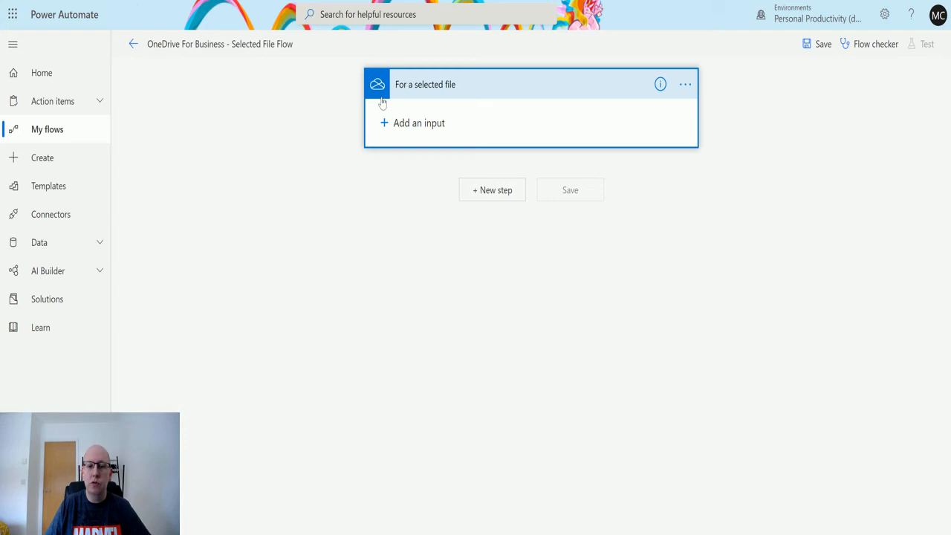
mouse_move(374, 187)
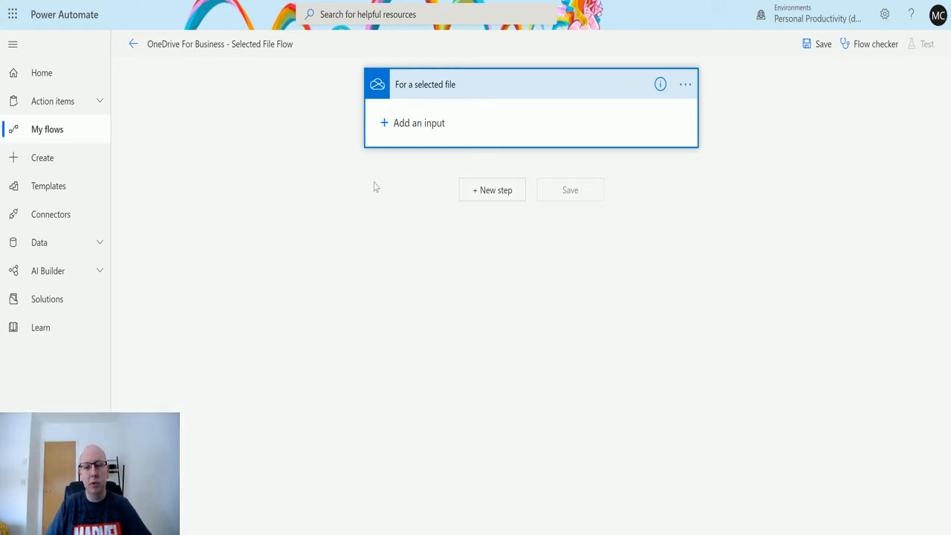
mouse_move(353, 199)
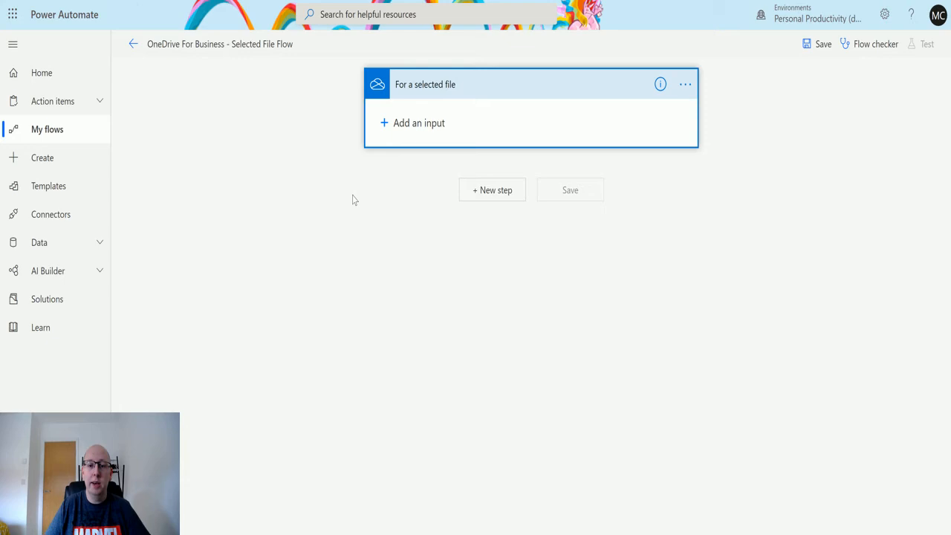
left_click(412, 121)
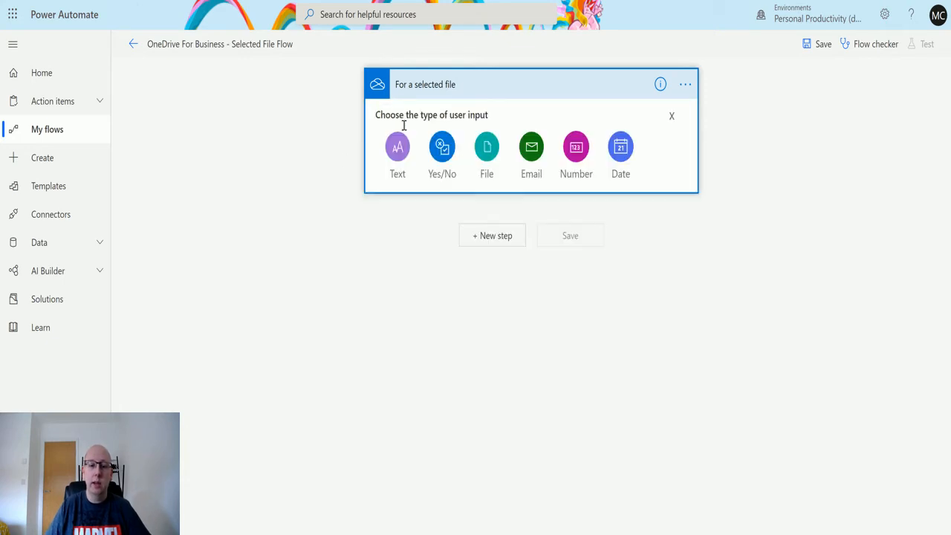
left_click(397, 147)
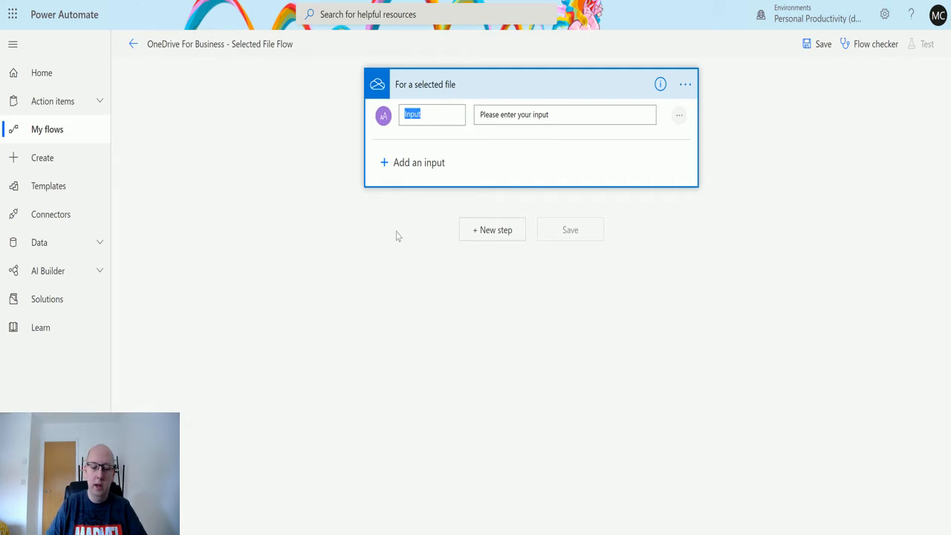
type("Notes about file")
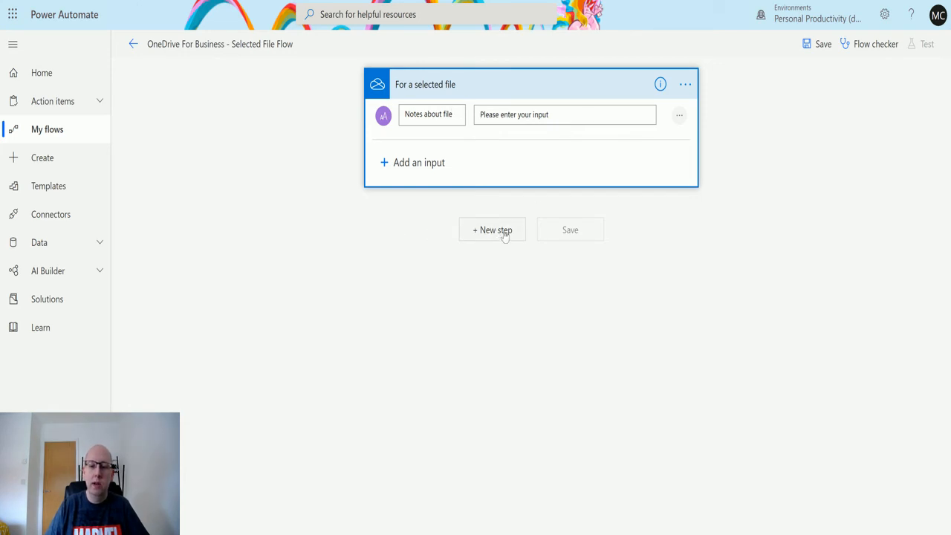
Add a Compose action as the new step after the trigger
left_click(492, 228)
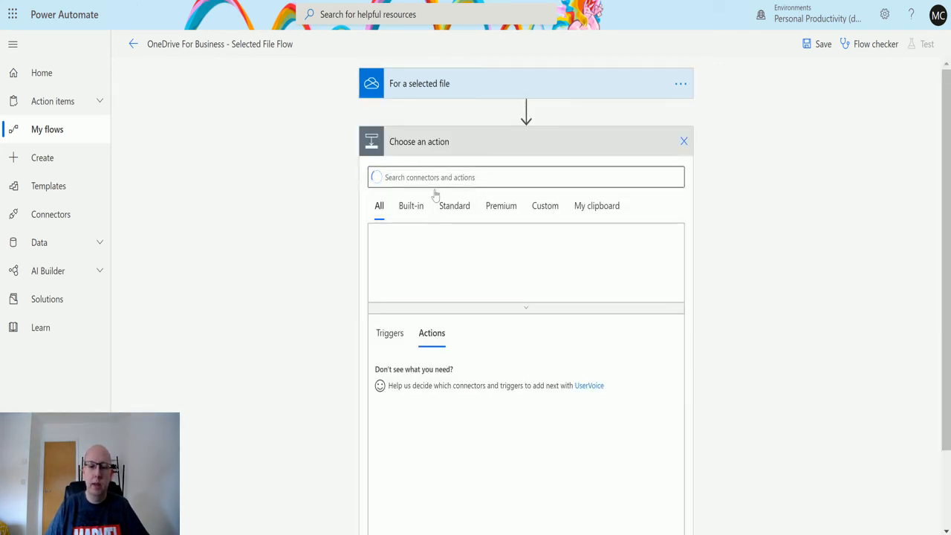
type("compose")
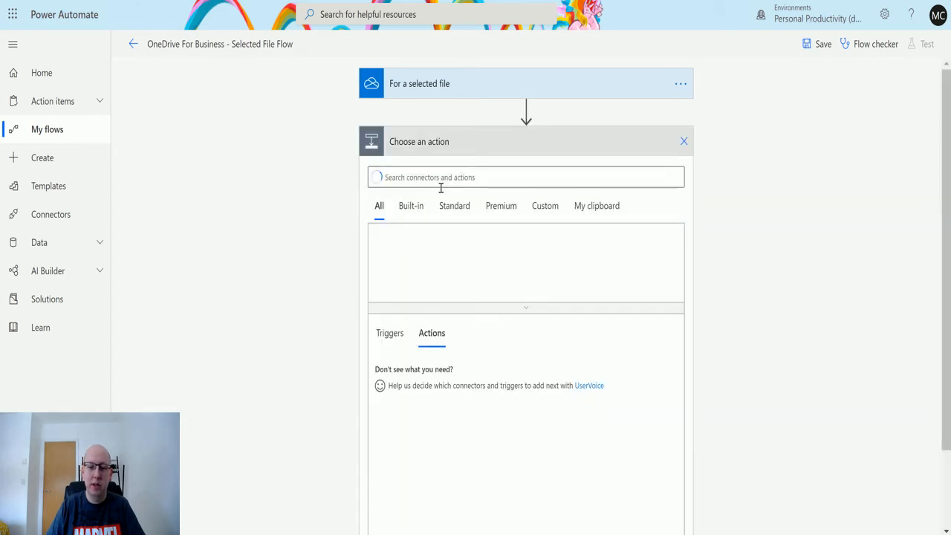
type("compose")
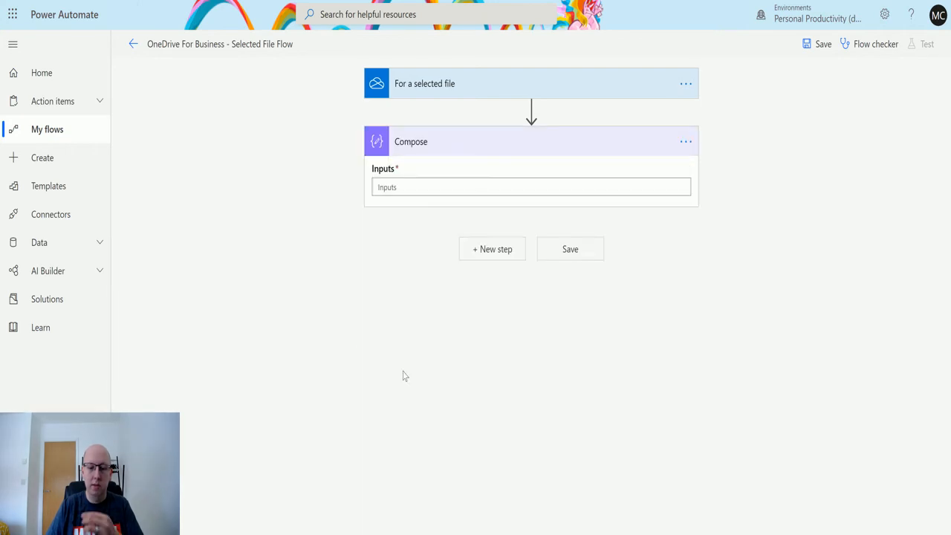
left_click(532, 187)
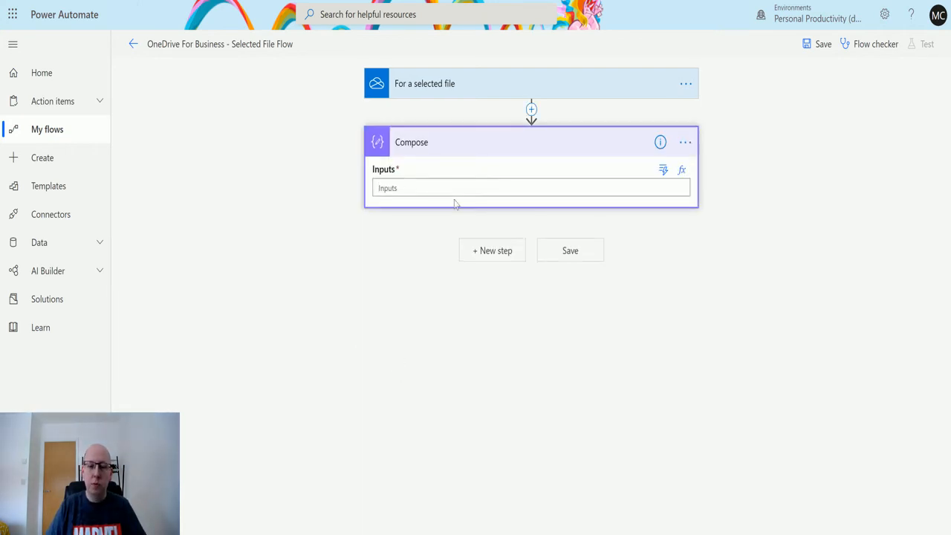
Fill the Compose inputs with the Notes about file dynamic value, then begin adding User name
left_click(530, 187)
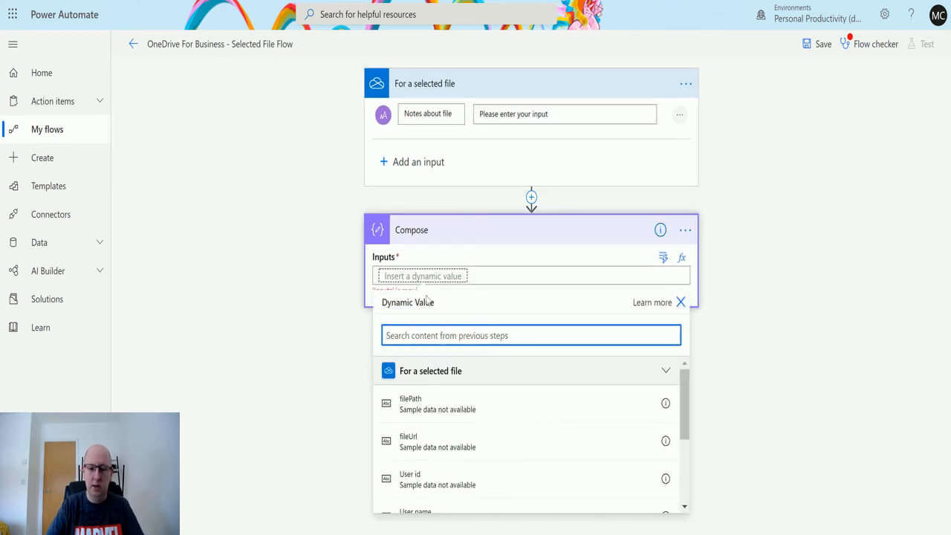
type("note")
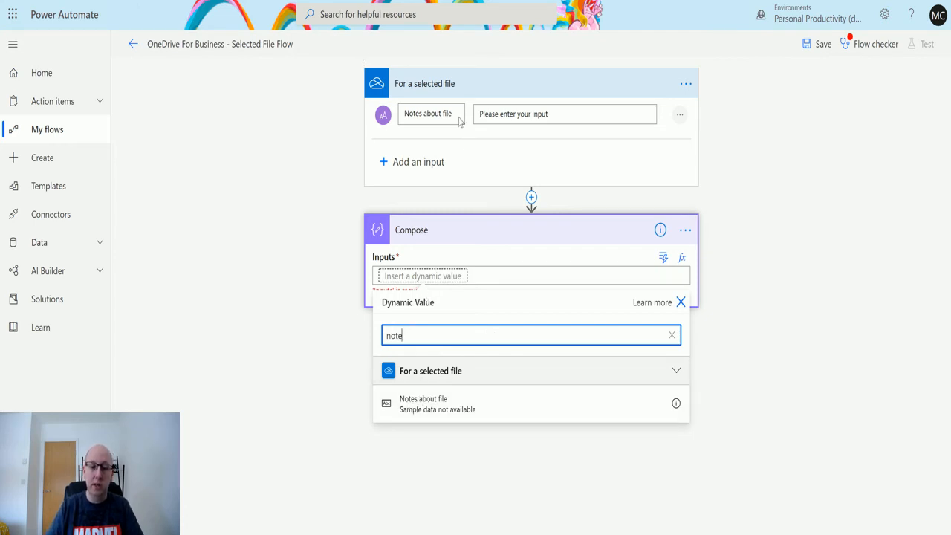
left_click(424, 404)
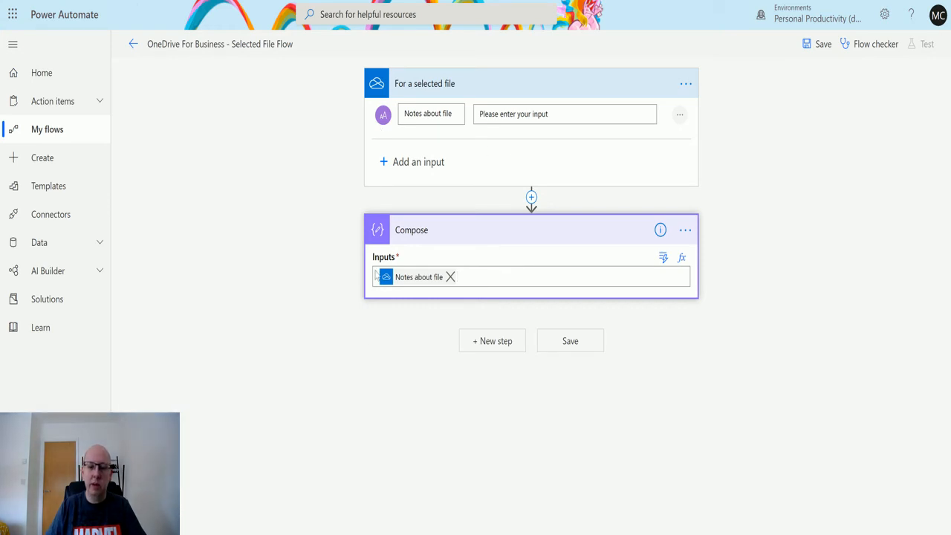
left_click(527, 289)
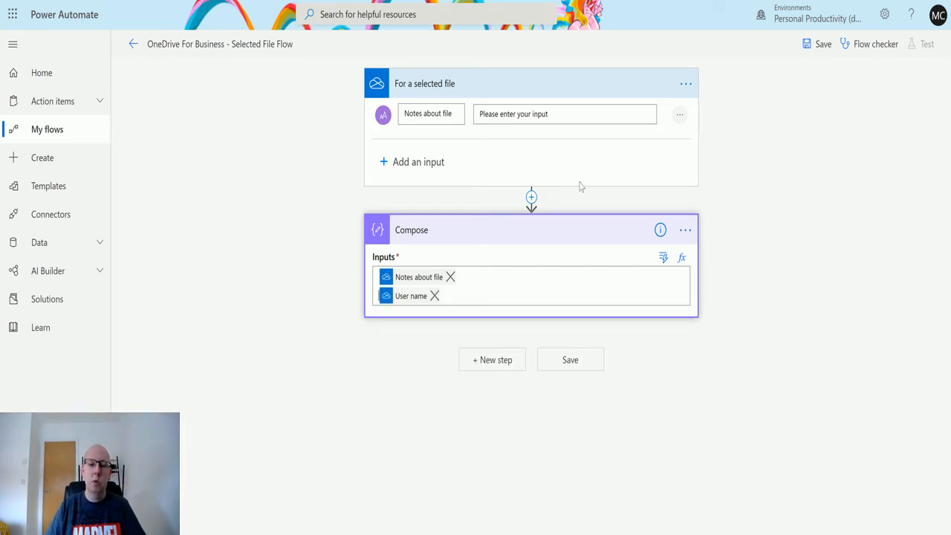
mouse_move(531, 146)
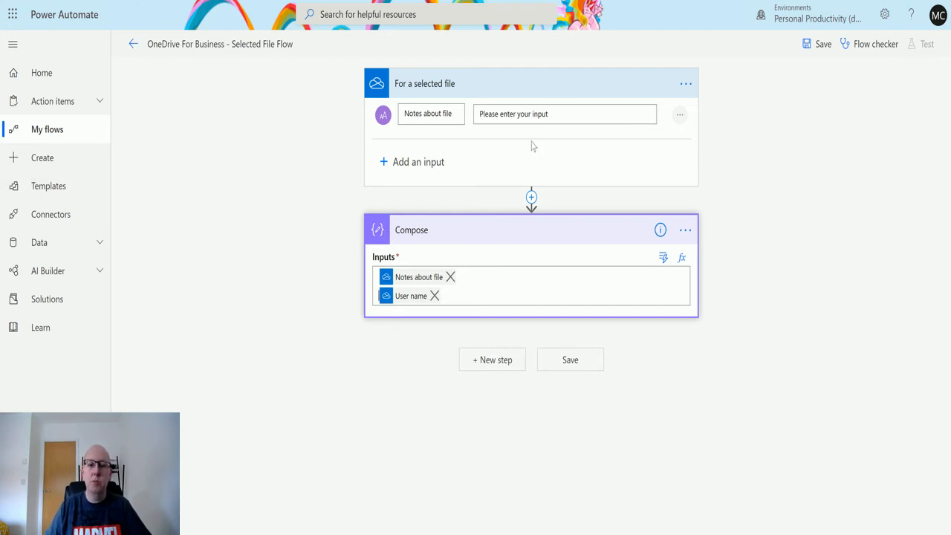
mouse_move(429, 226)
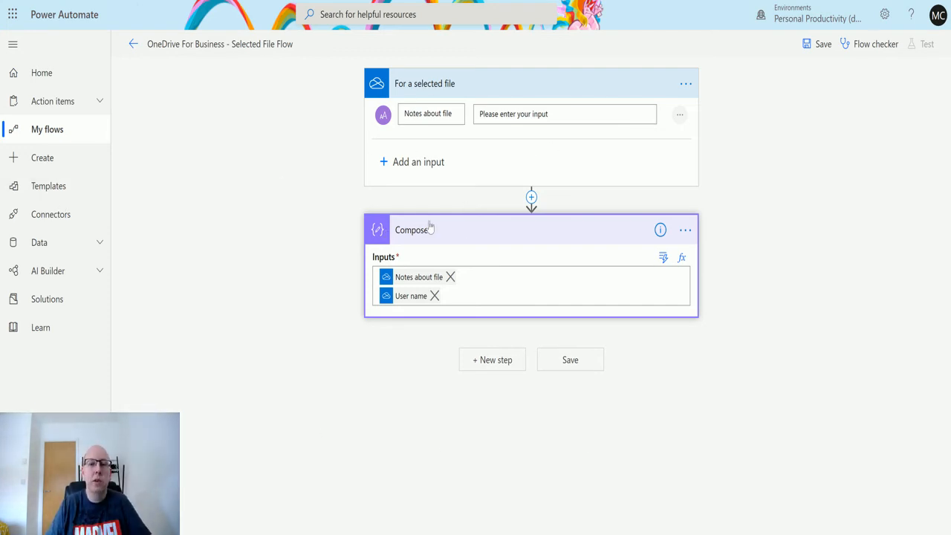
mouse_move(270, 199)
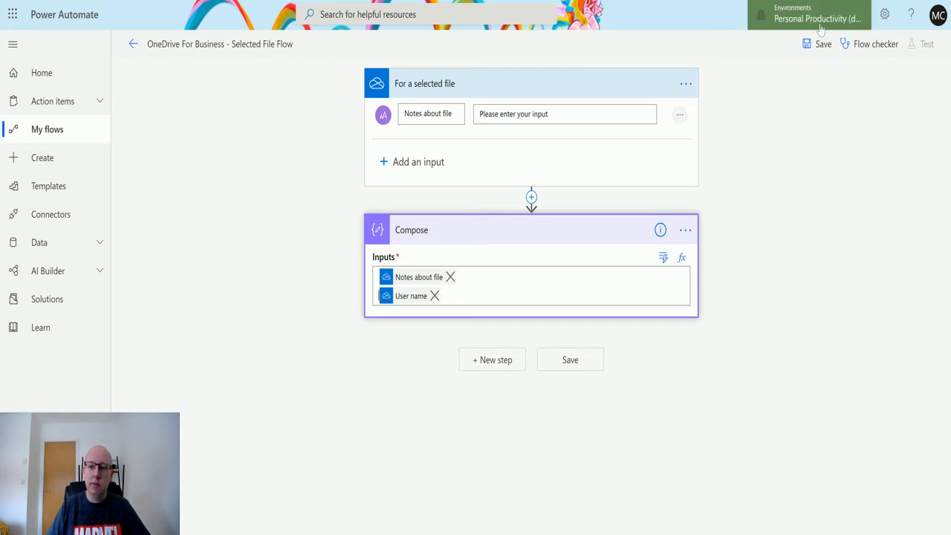
Save the flow from the command bar until the Saved status appears
left_click(818, 45)
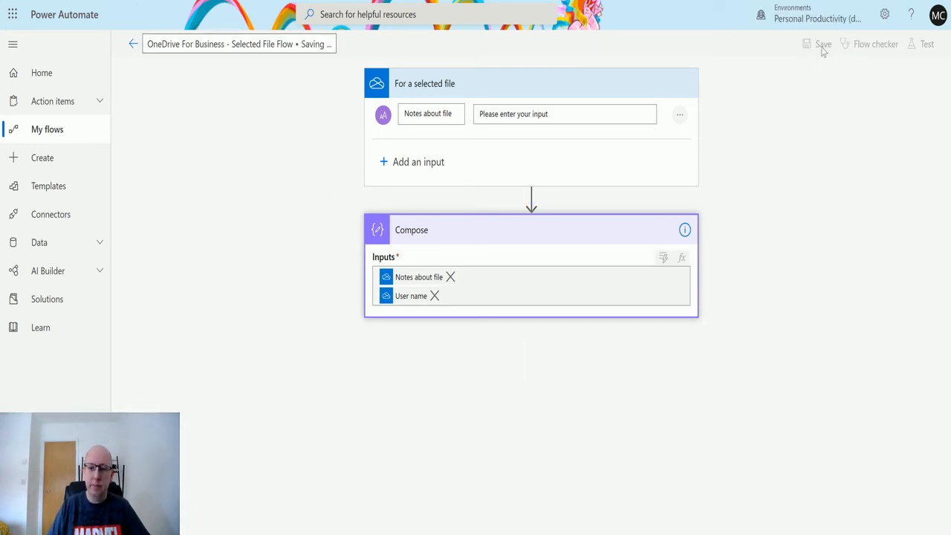
left_click(823, 44)
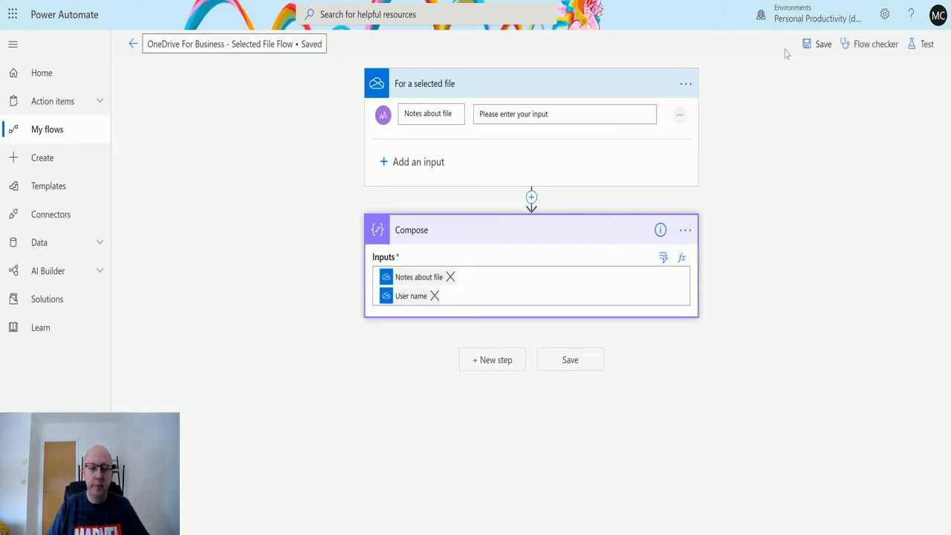
mouse_move(300, 65)
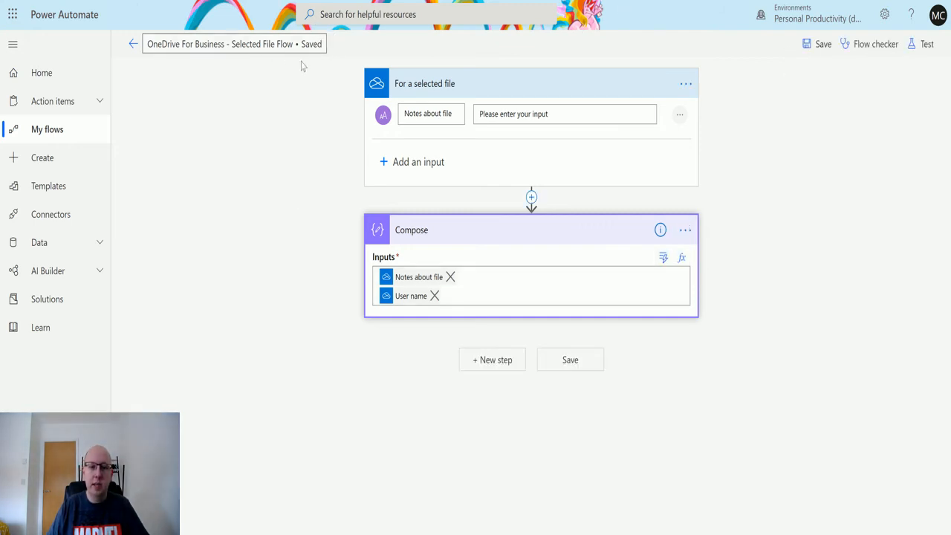
mouse_move(927, 45)
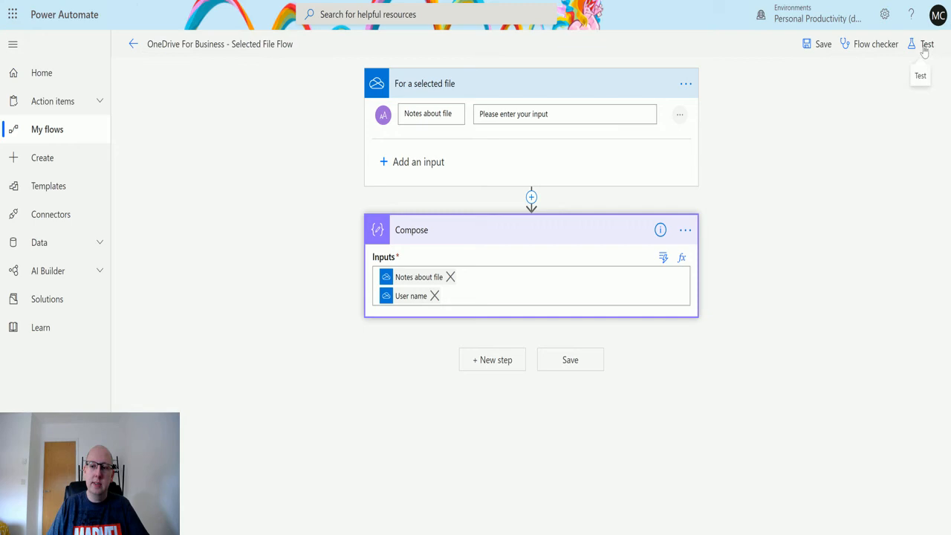
left_click(926, 44)
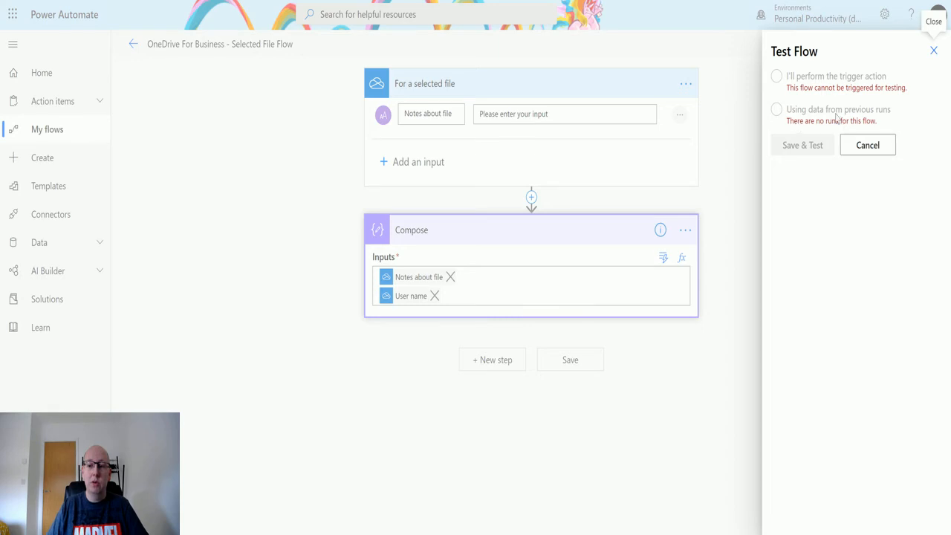
mouse_move(756, 150)
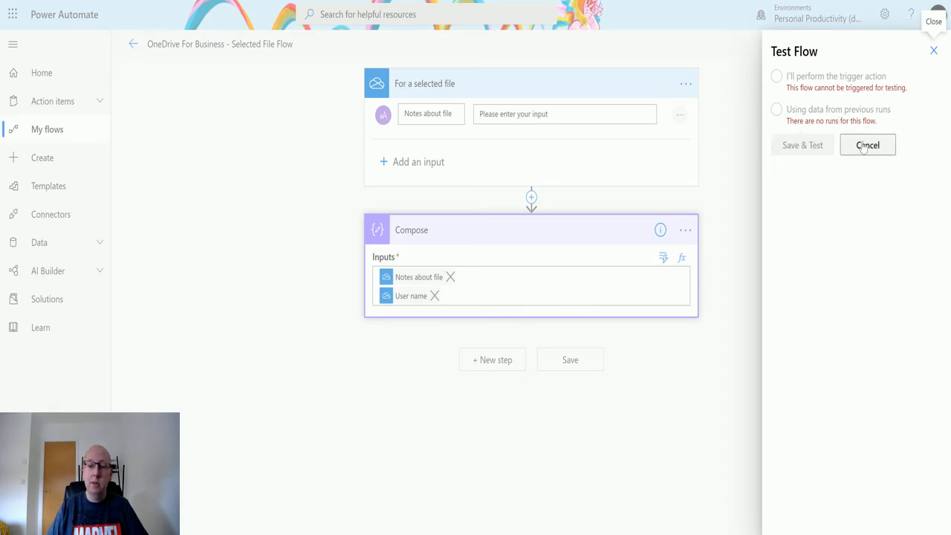
left_click(867, 146)
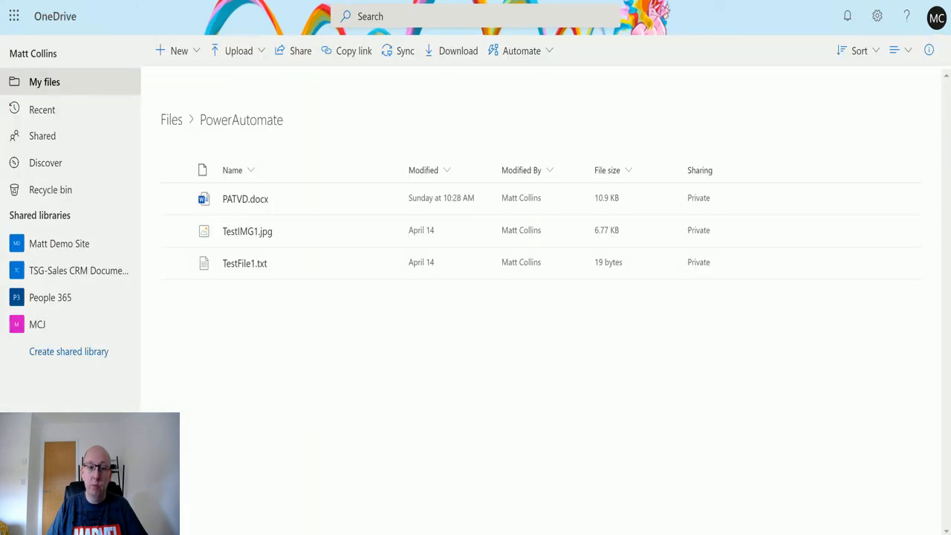
mouse_move(210, 98)
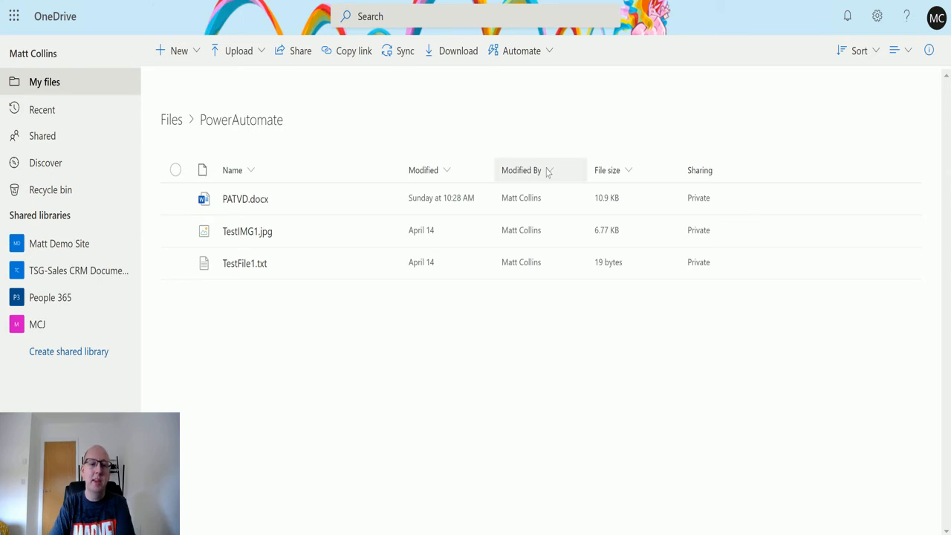
mouse_move(199, 136)
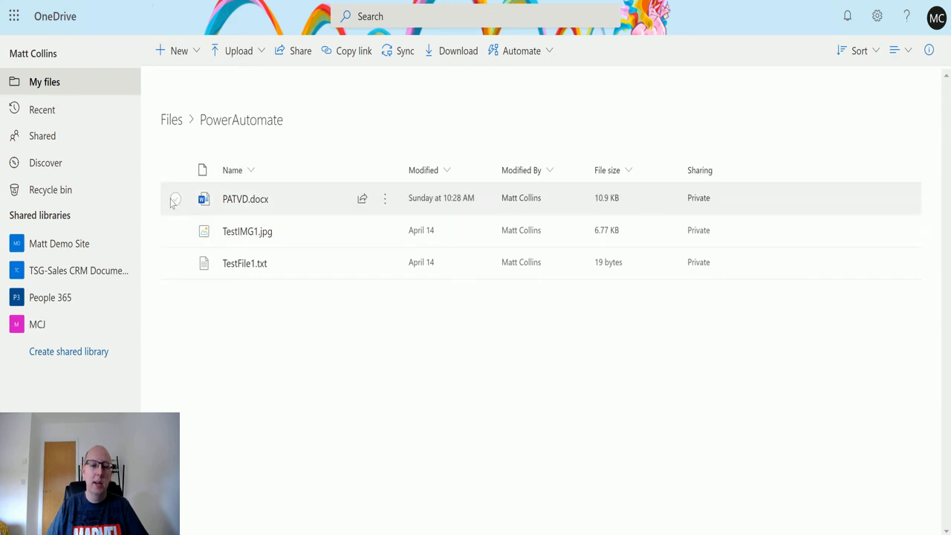
Select PATVD.docx in the PowerAutomate folder
left_click(175, 199)
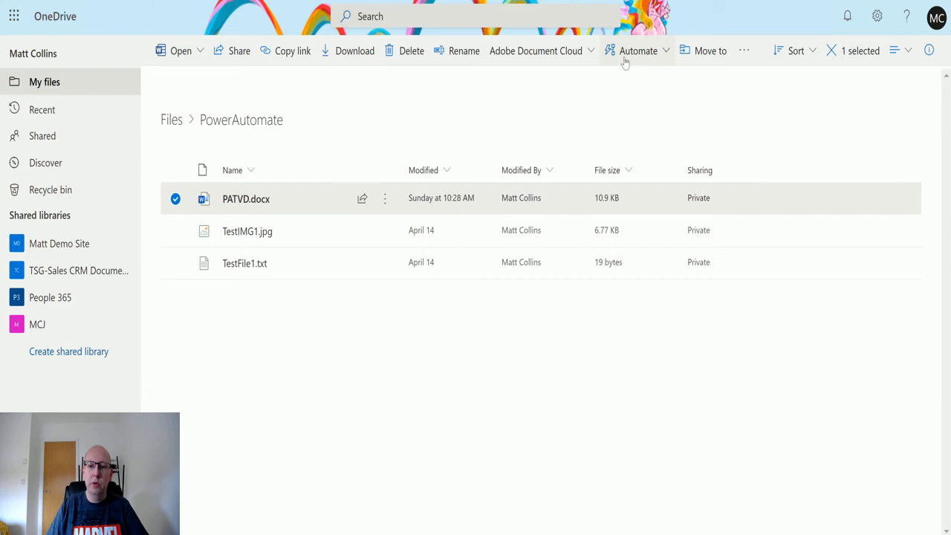
mouse_move(627, 59)
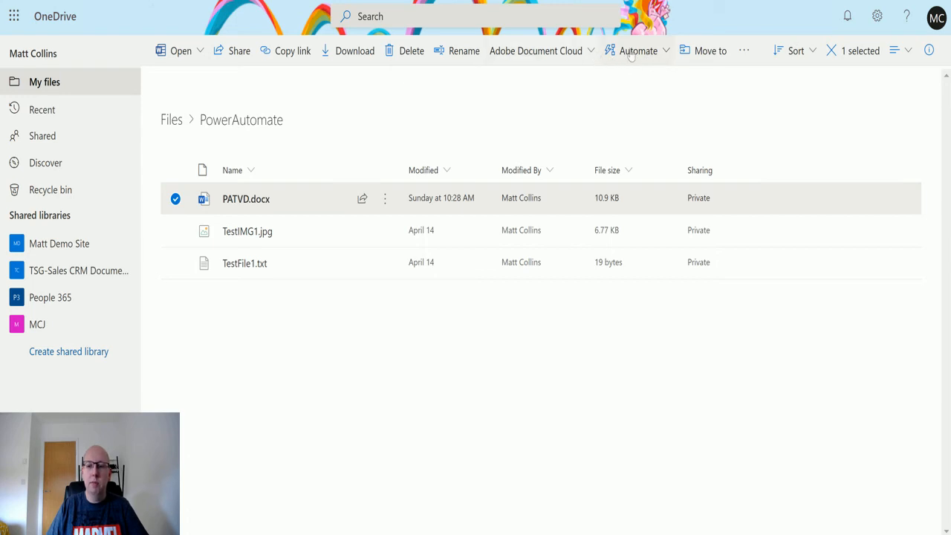
mouse_move(636, 61)
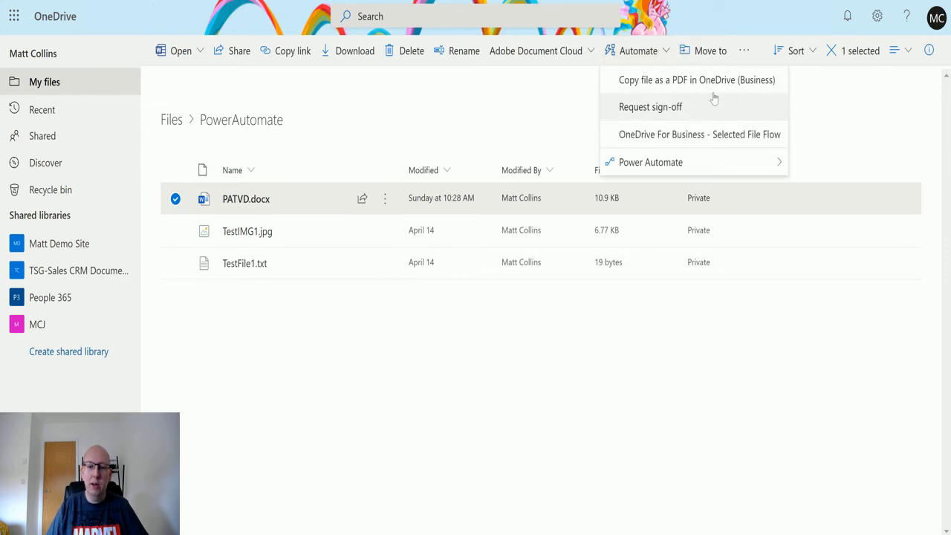
mouse_move(695, 80)
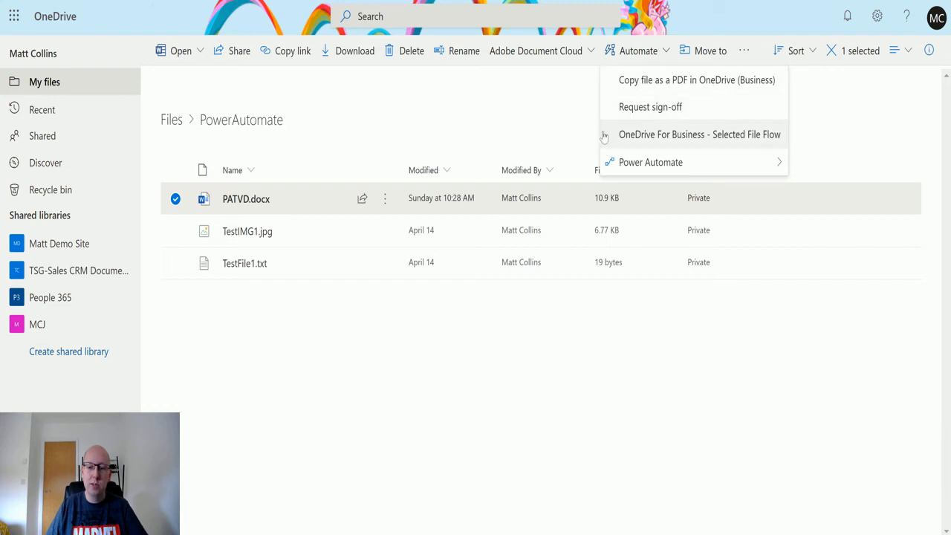
mouse_move(761, 144)
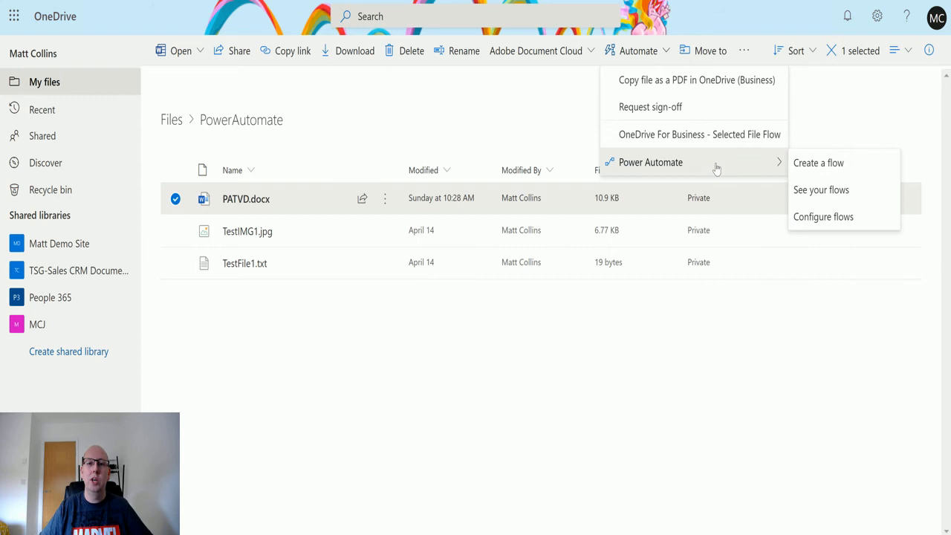
mouse_move(698, 141)
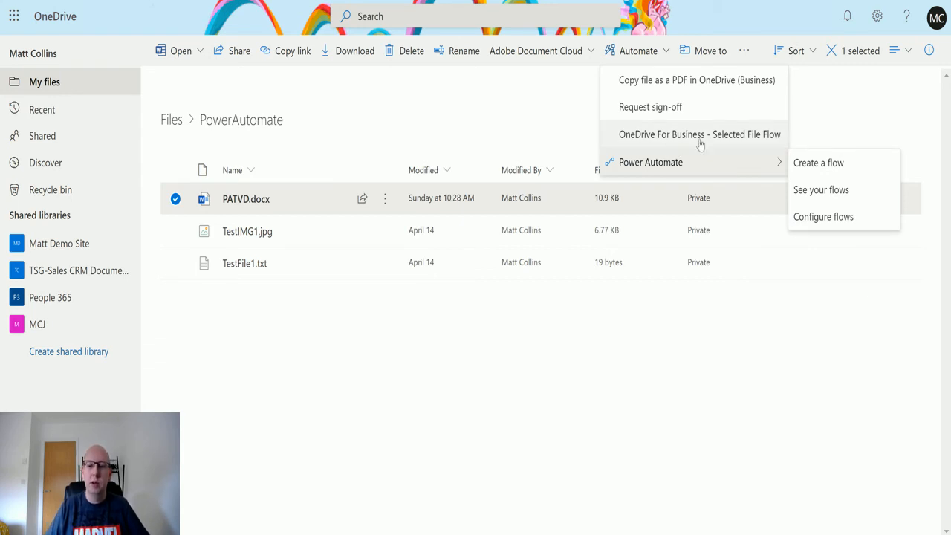
mouse_move(656, 139)
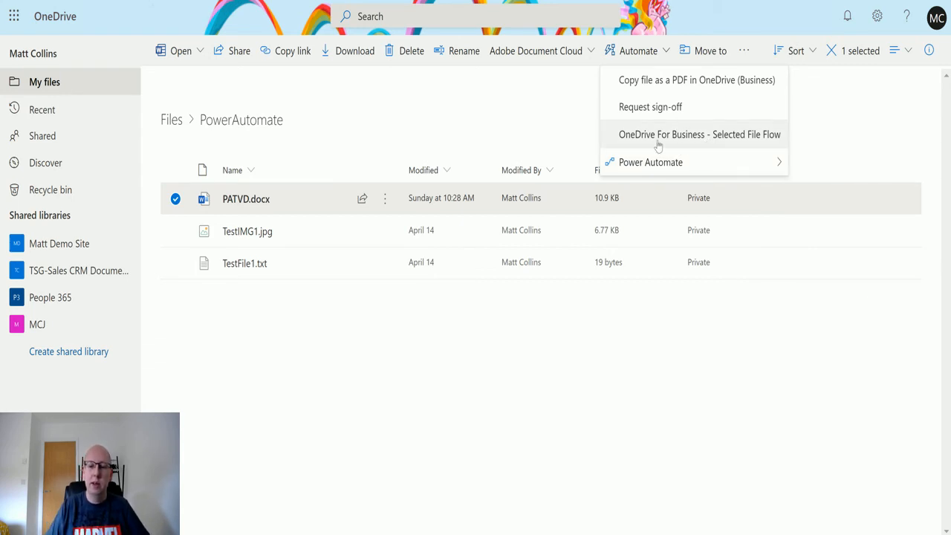
mouse_move(677, 135)
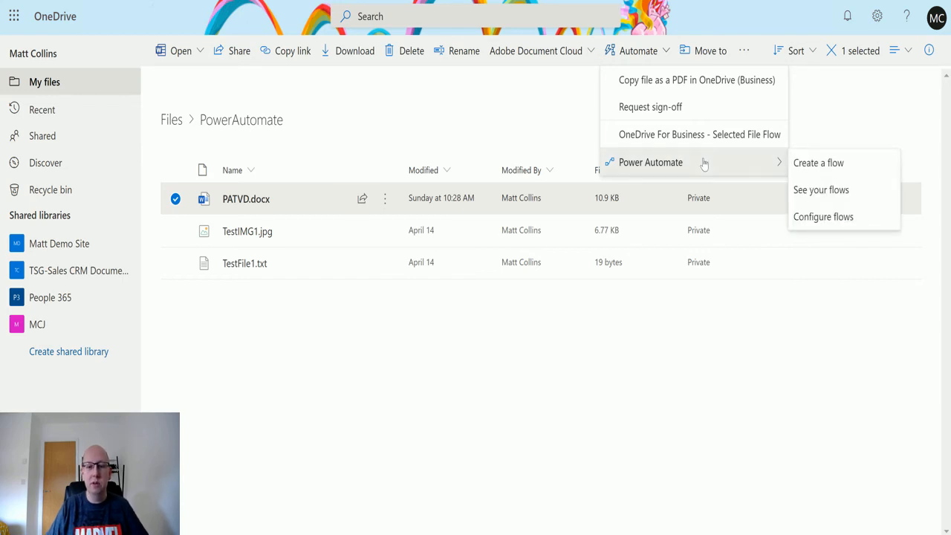
mouse_move(766, 175)
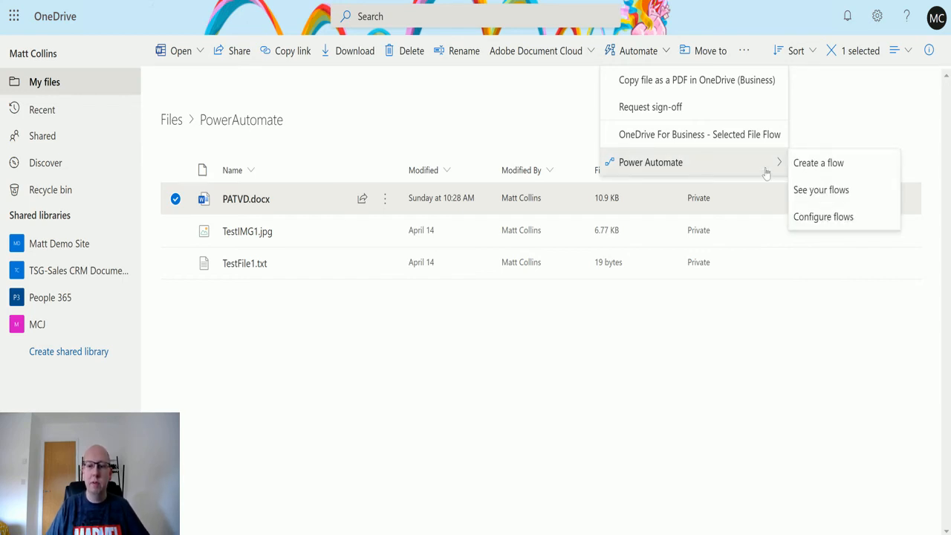
mouse_move(713, 139)
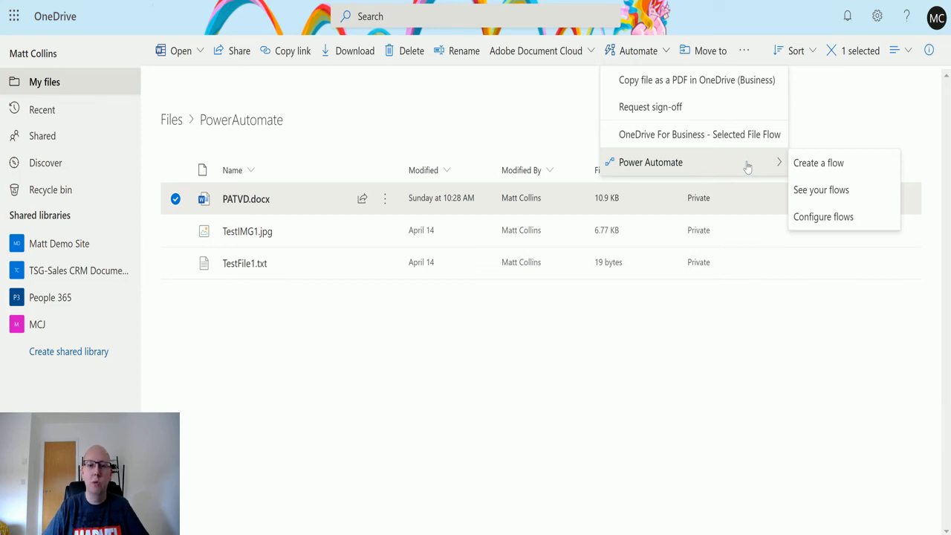
mouse_move(639, 126)
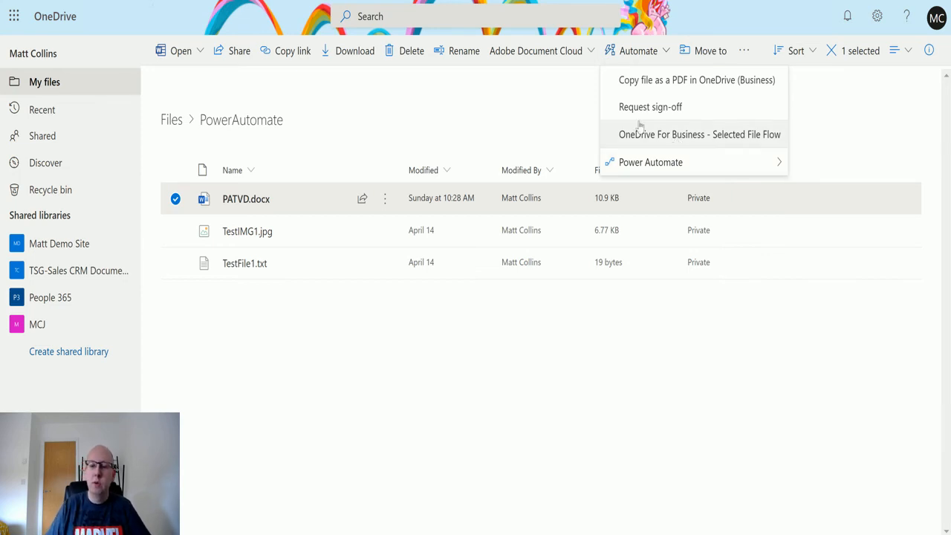
mouse_move(682, 139)
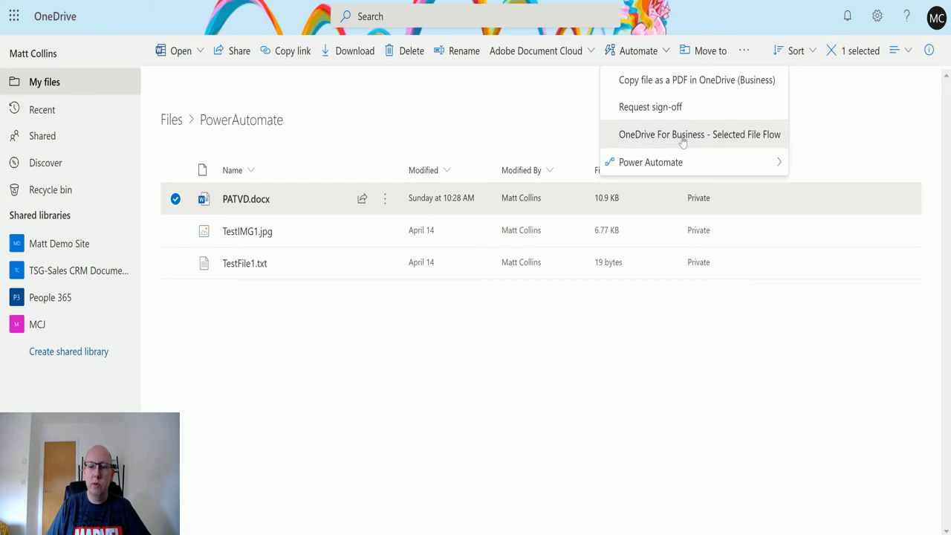
Launch the Selected File Flow for PATVD.docx from the Automate menu
left_click(698, 133)
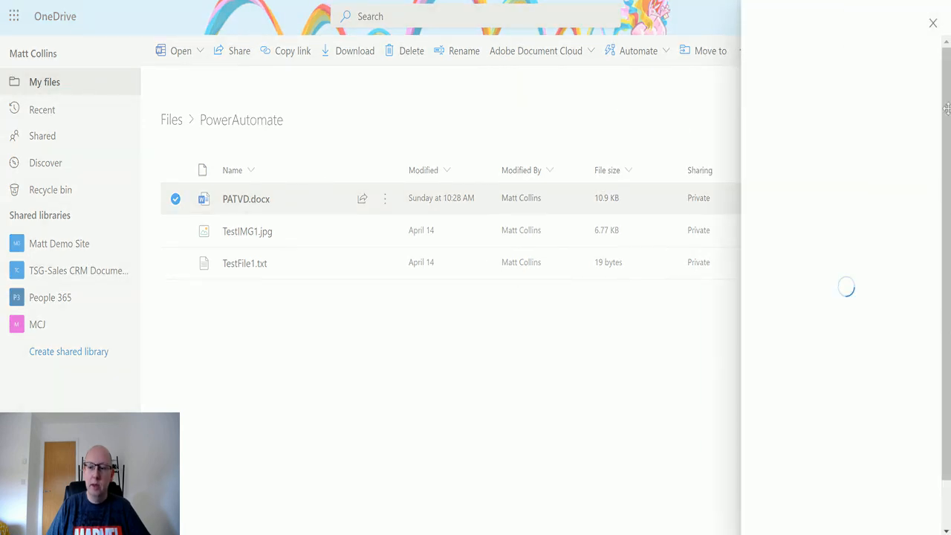
mouse_move(789, 243)
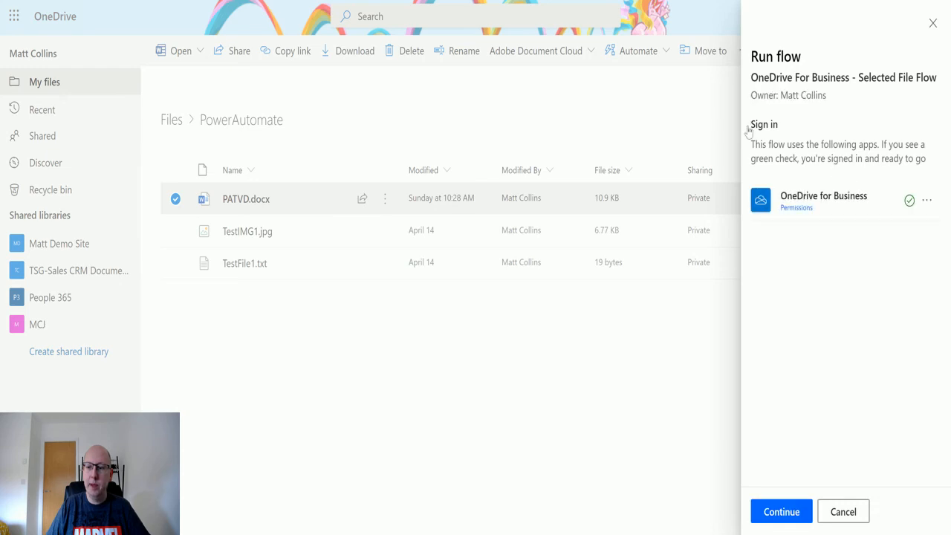
mouse_move(774, 133)
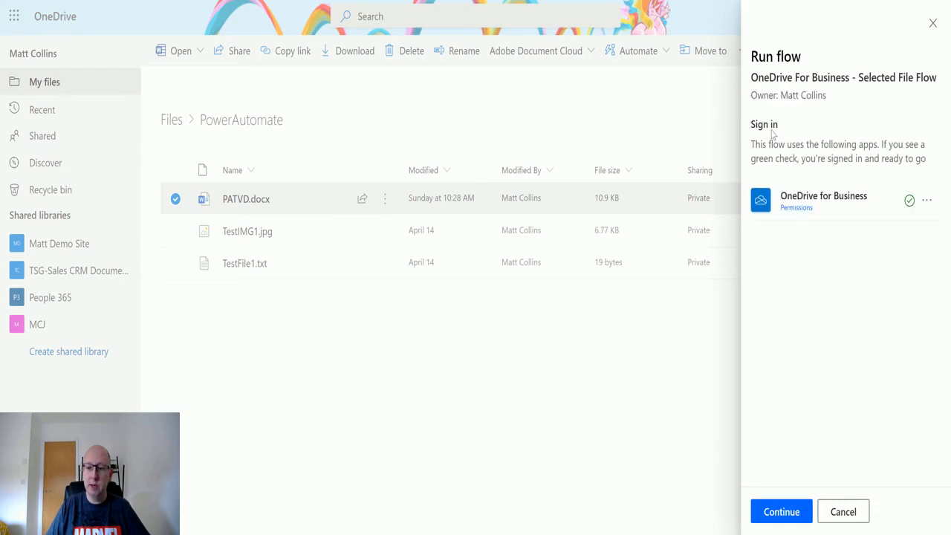
mouse_move(776, 484)
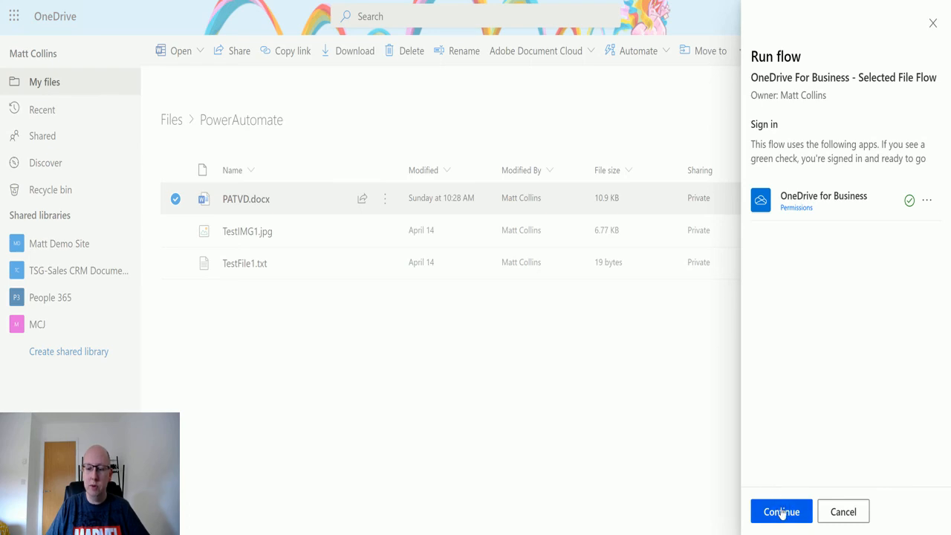
Continue past the connection check and run the flow with the note 'This is a note about the file.'
left_click(781, 511)
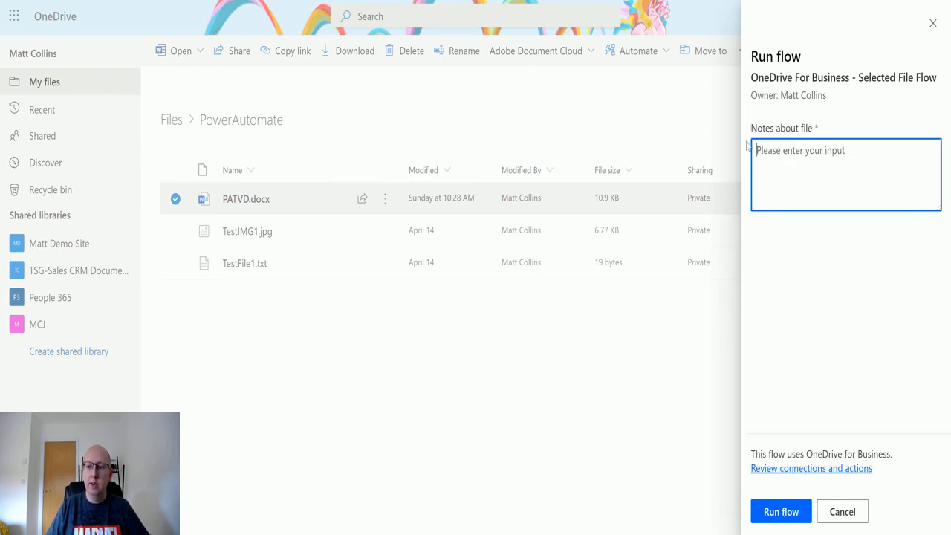
mouse_move(849, 226)
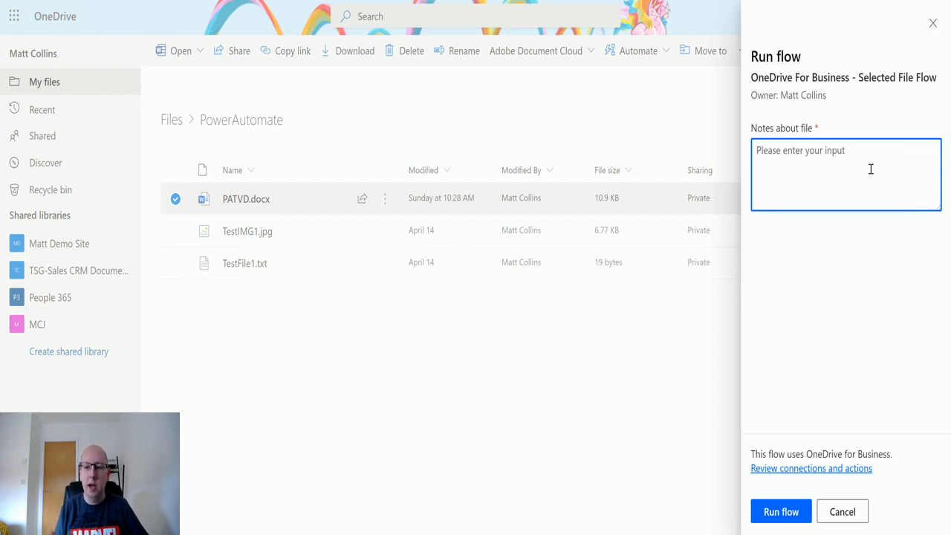
type("This is")
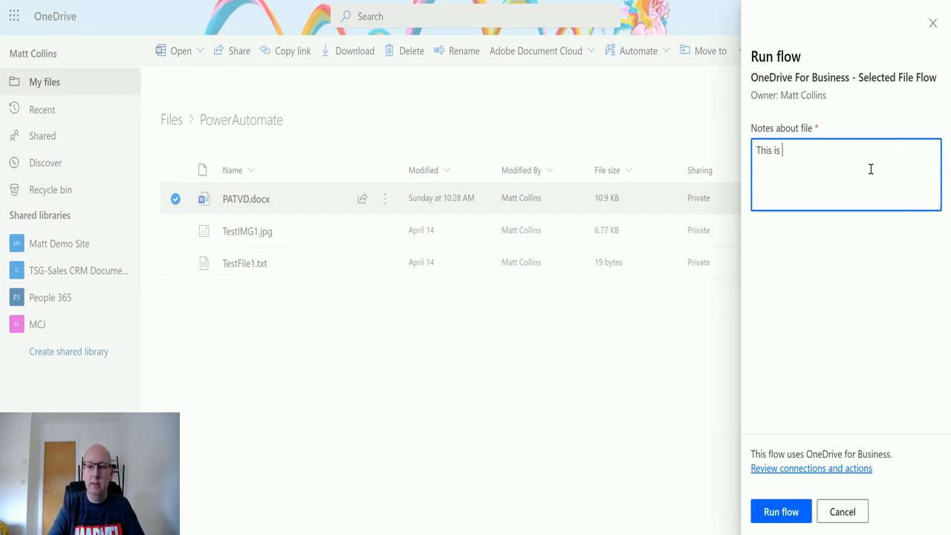
type("a note about the")
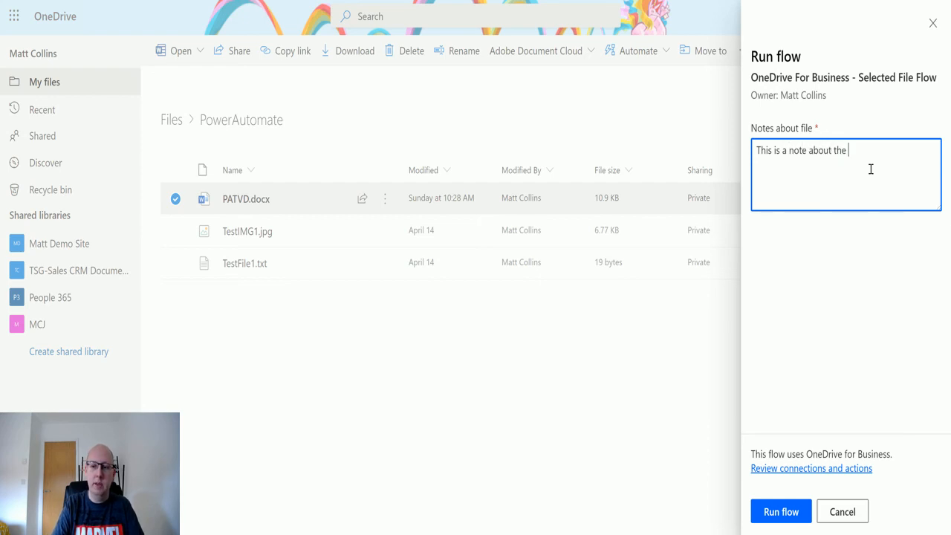
type("file.")
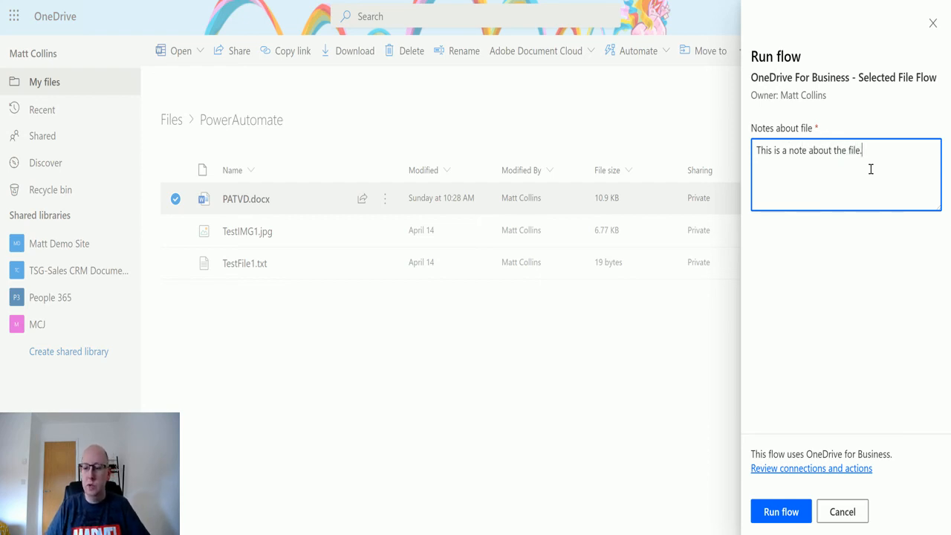
left_click(780, 511)
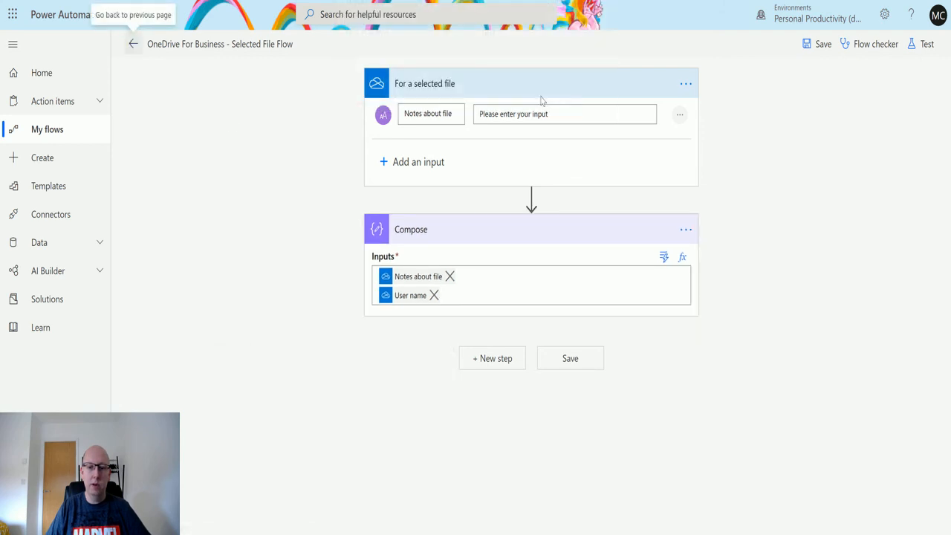
Return to the flow details page and open the latest Succeeded run
left_click(134, 44)
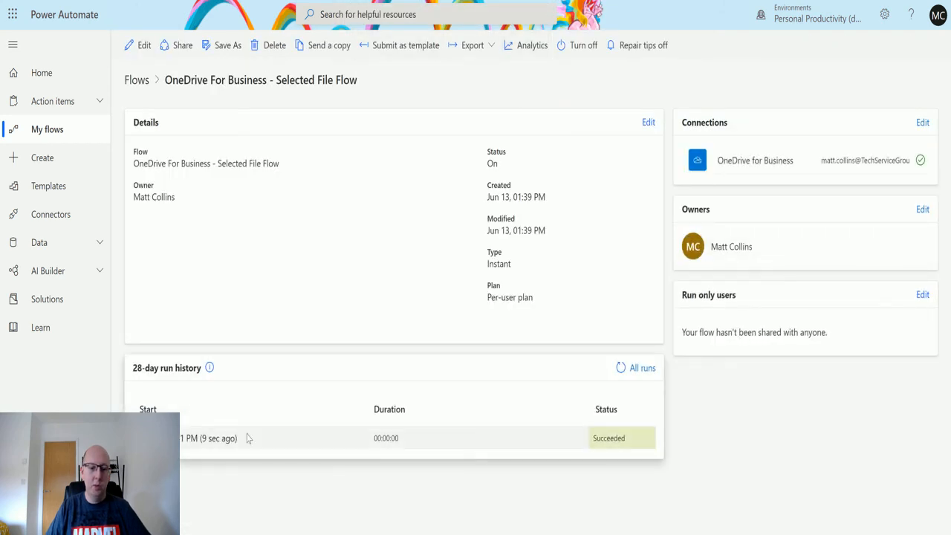
left_click(371, 437)
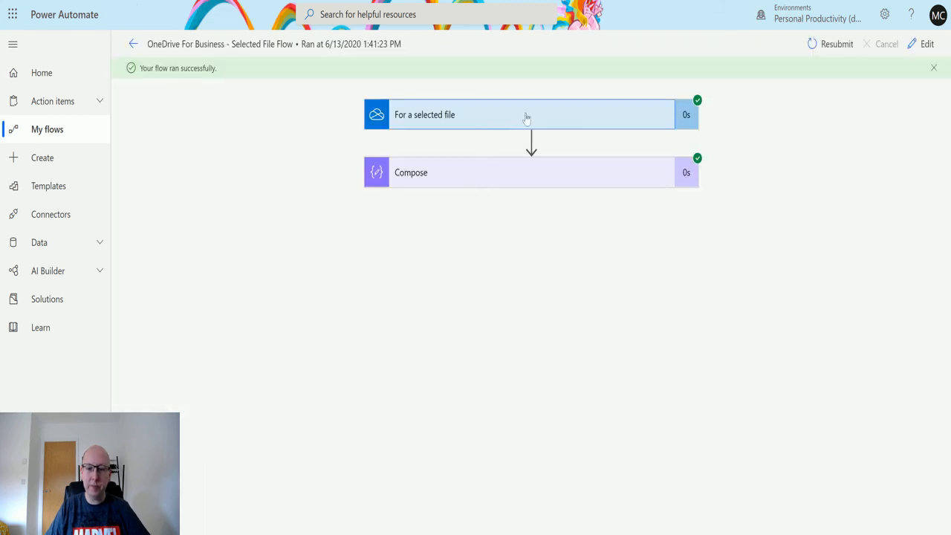
Expand the For a selected file step and scroll to the Compose inputs and outputs showing the note
left_click(520, 115)
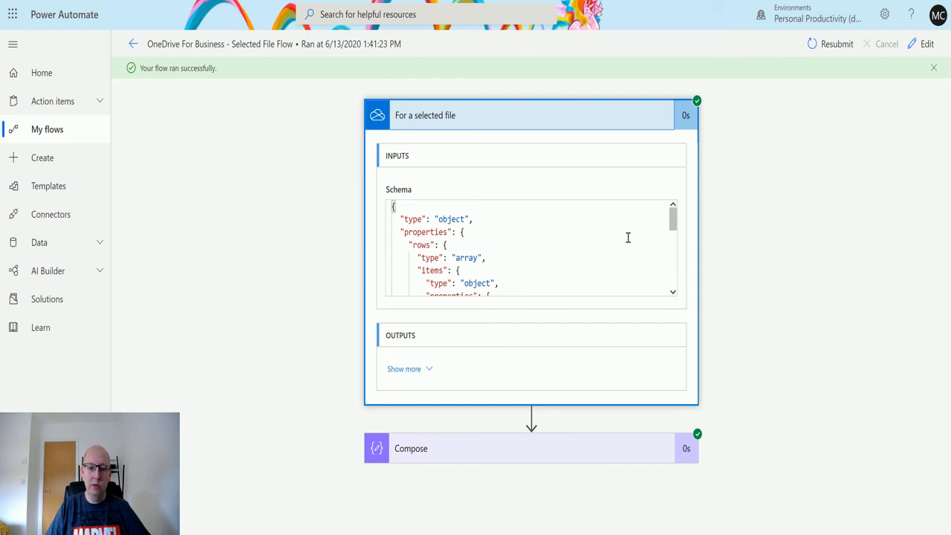
mouse_move(583, 256)
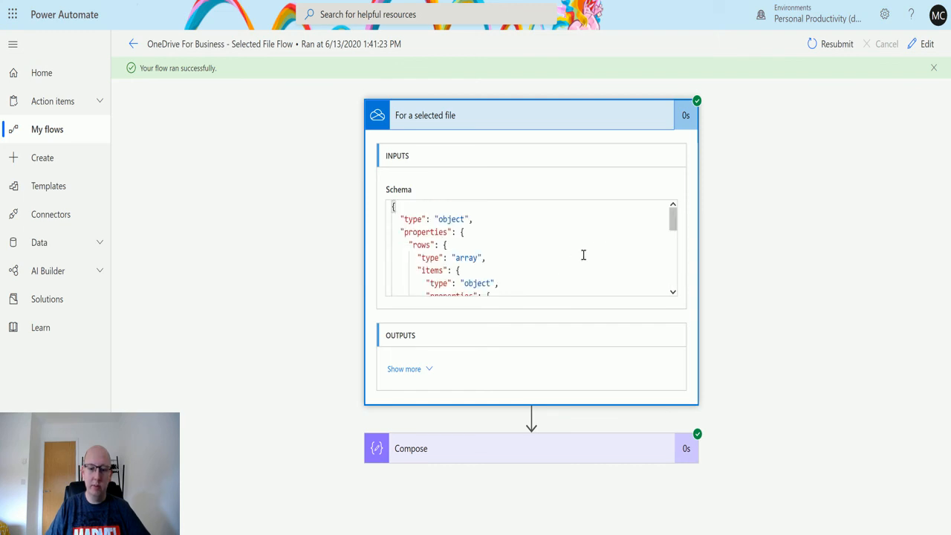
scroll("down", 3)
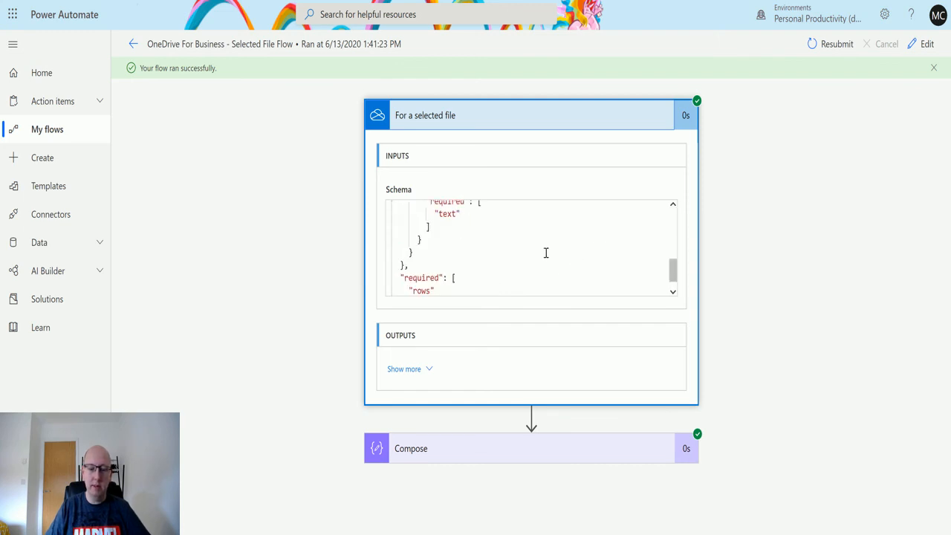
scroll("down", 3)
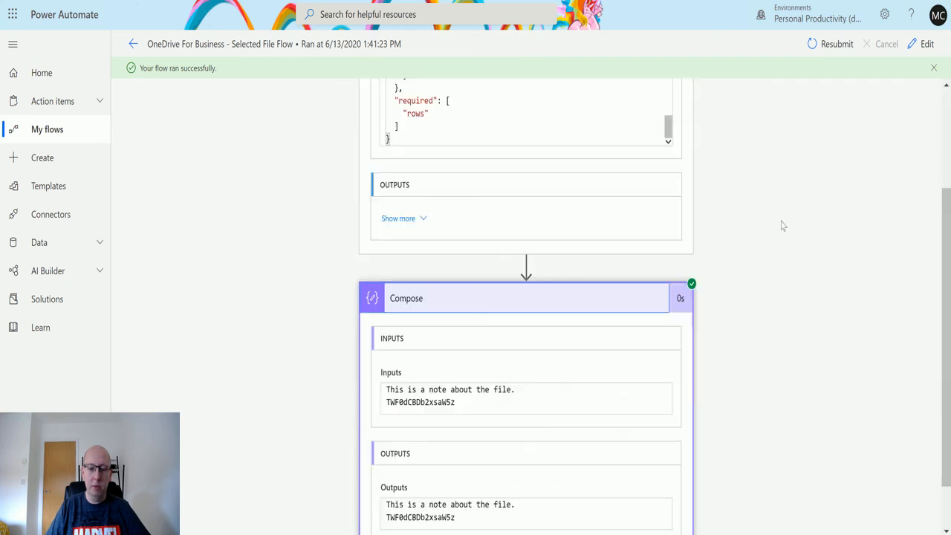
scroll("down", 3)
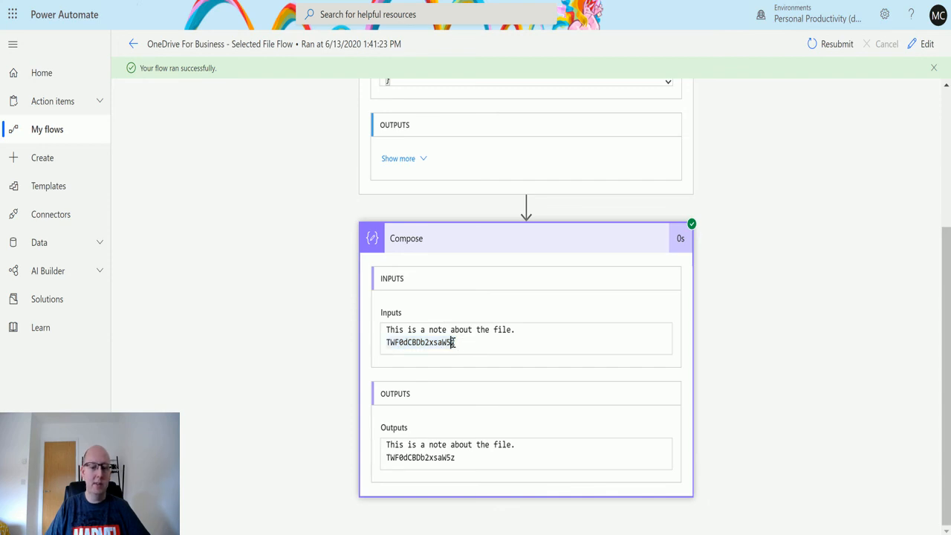
mouse_move(502, 392)
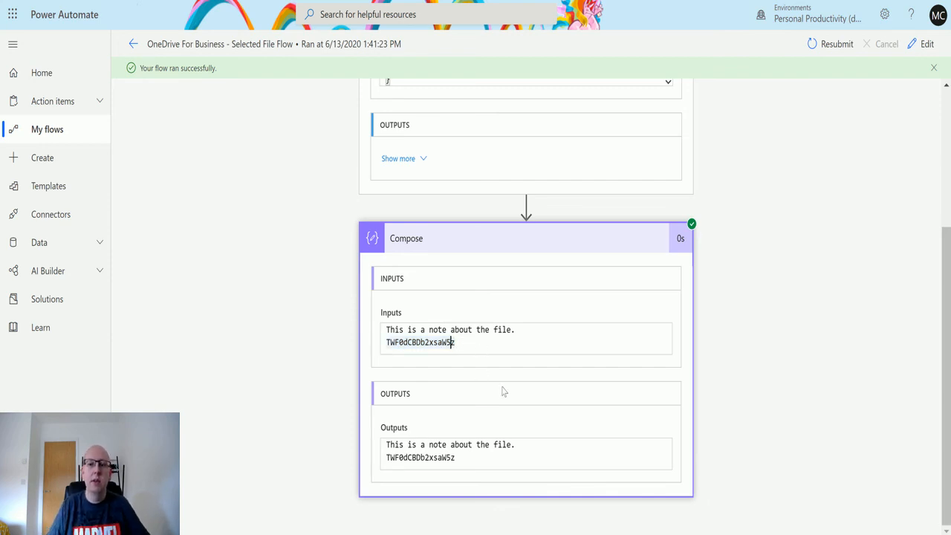